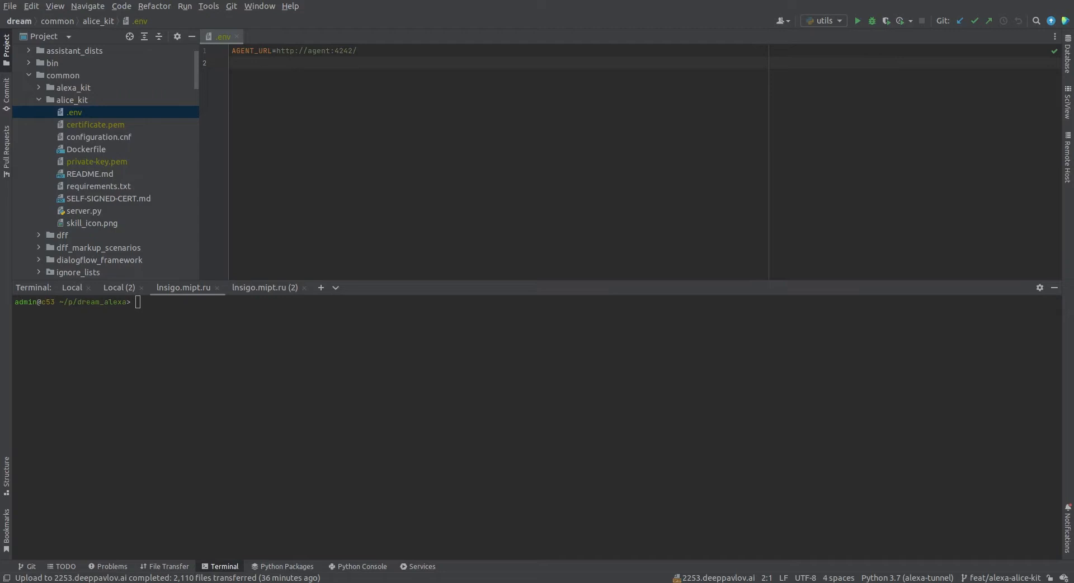
mouse_move(584, 244)
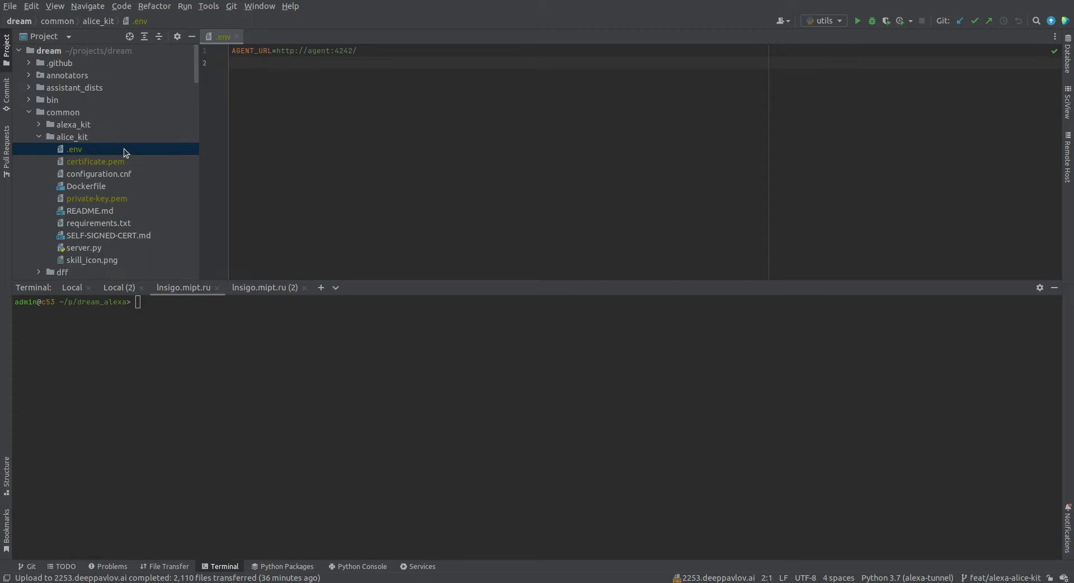
mouse_move(107, 150)
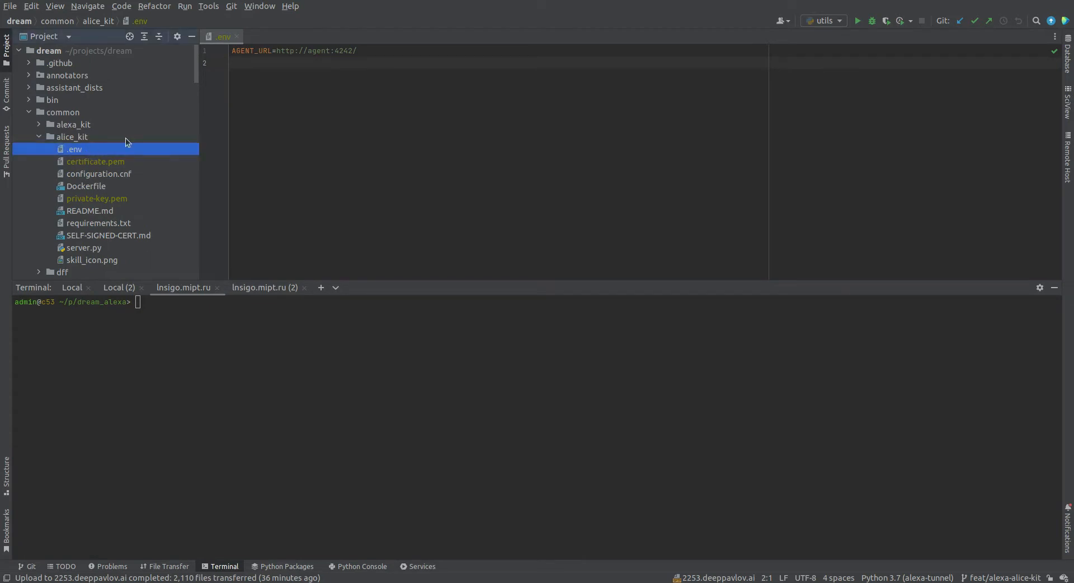
Step: Start a new dialog from the drafts page and choose Alice skill as its type
click(248, 67)
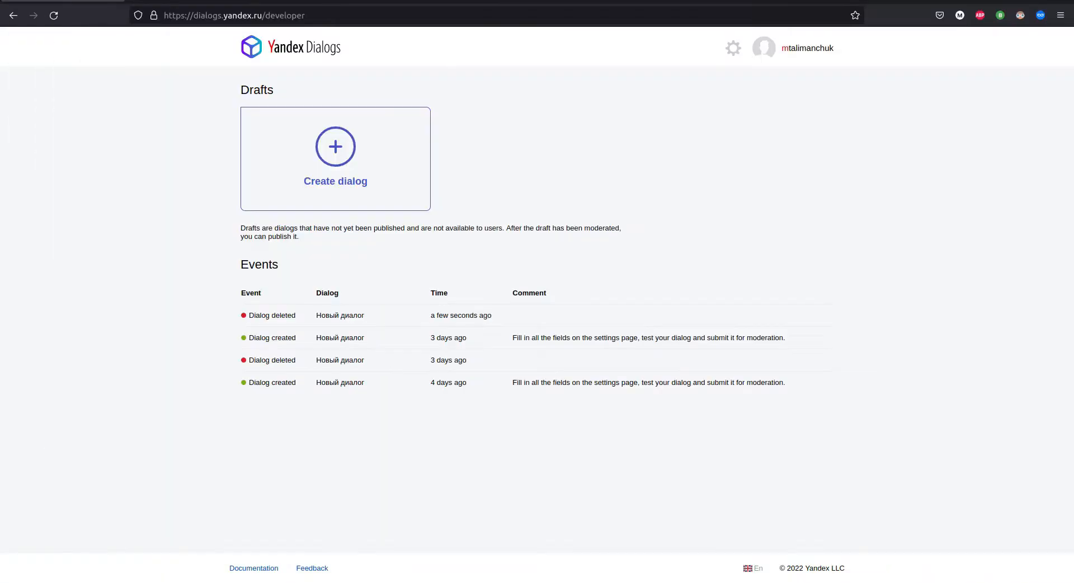
mouse_move(201, 134)
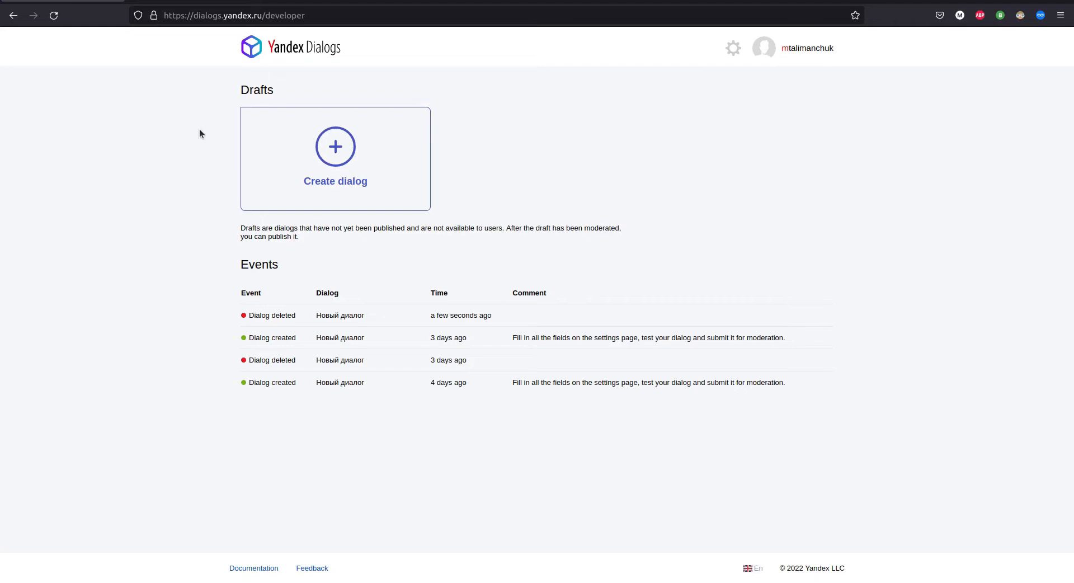
click(335, 147)
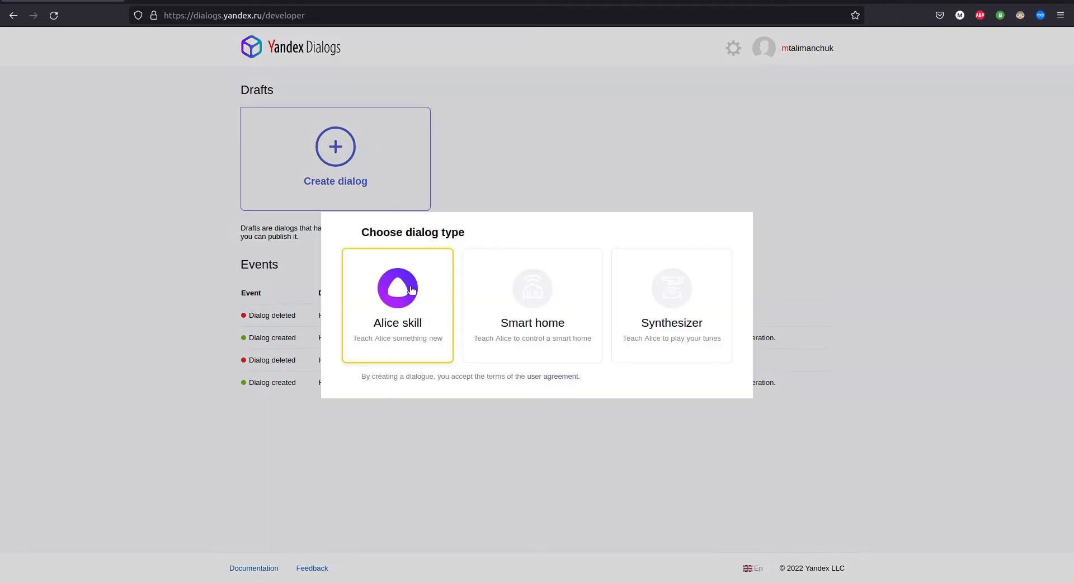
click(397, 288)
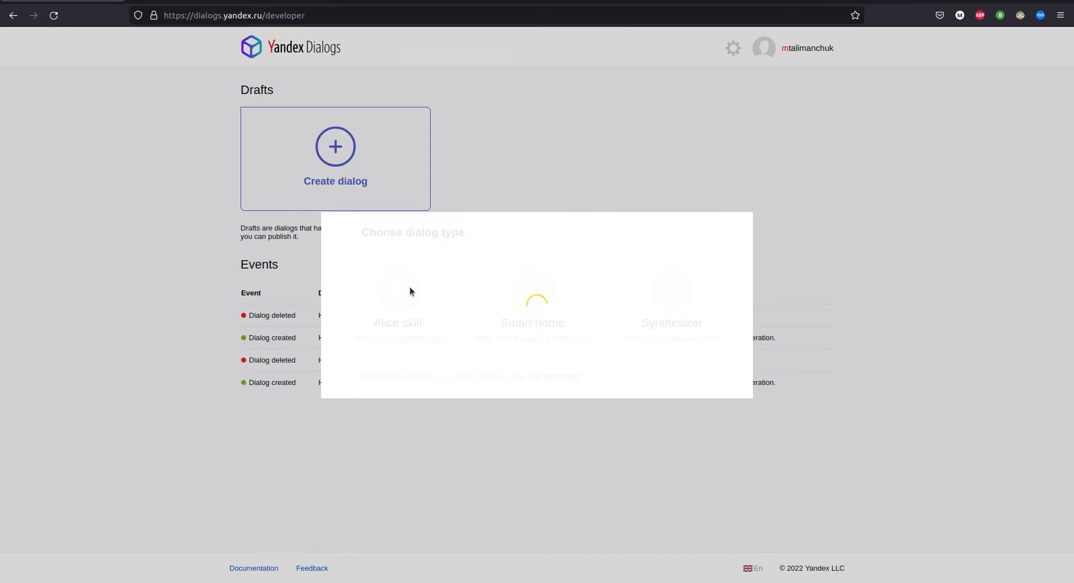
Step: Name the new skill 'Dream Test'
click(397, 308)
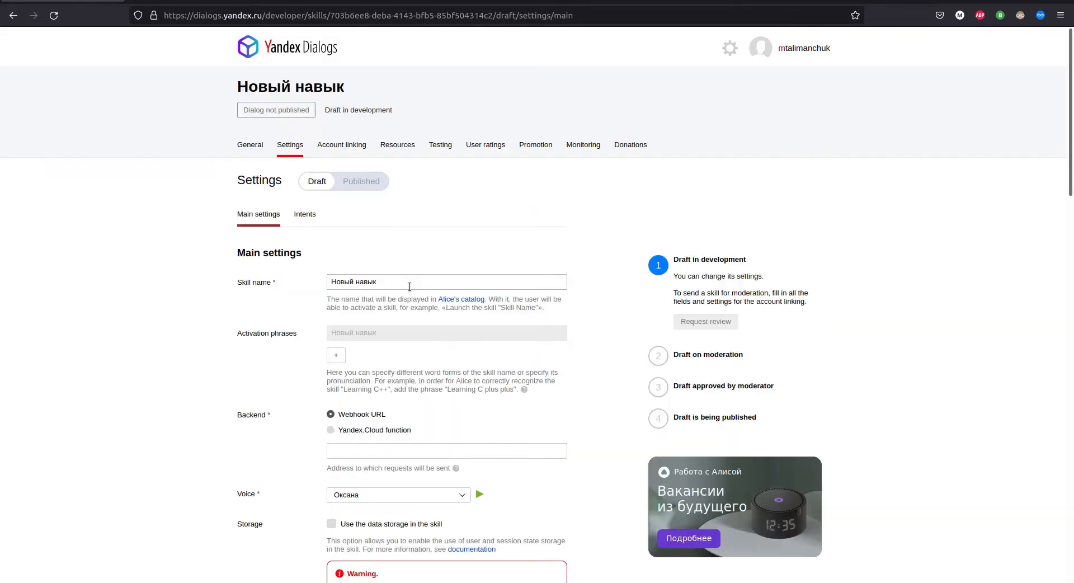
scroll(down, 3)
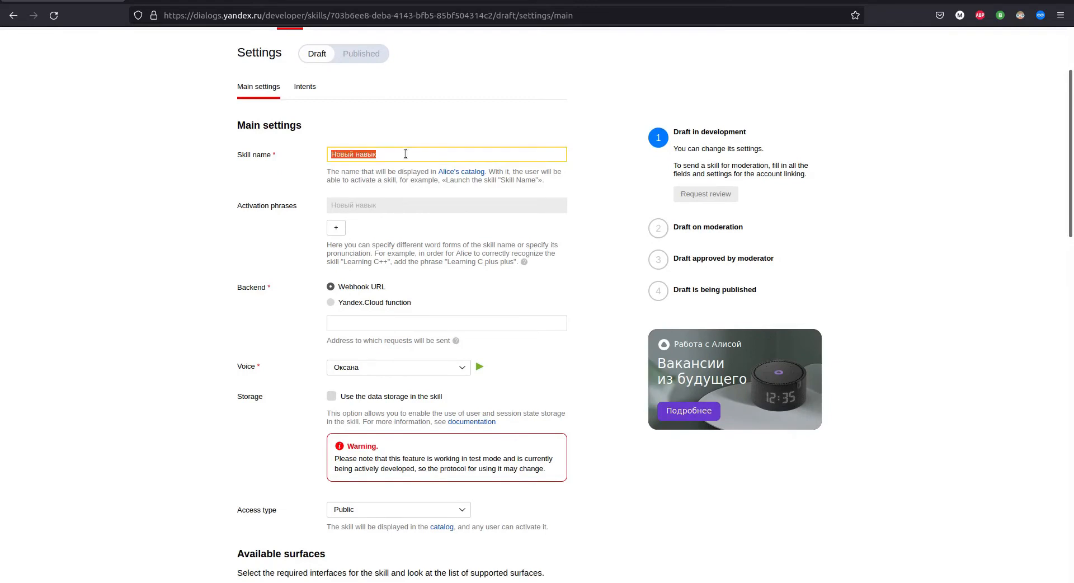
text(Dream Test)
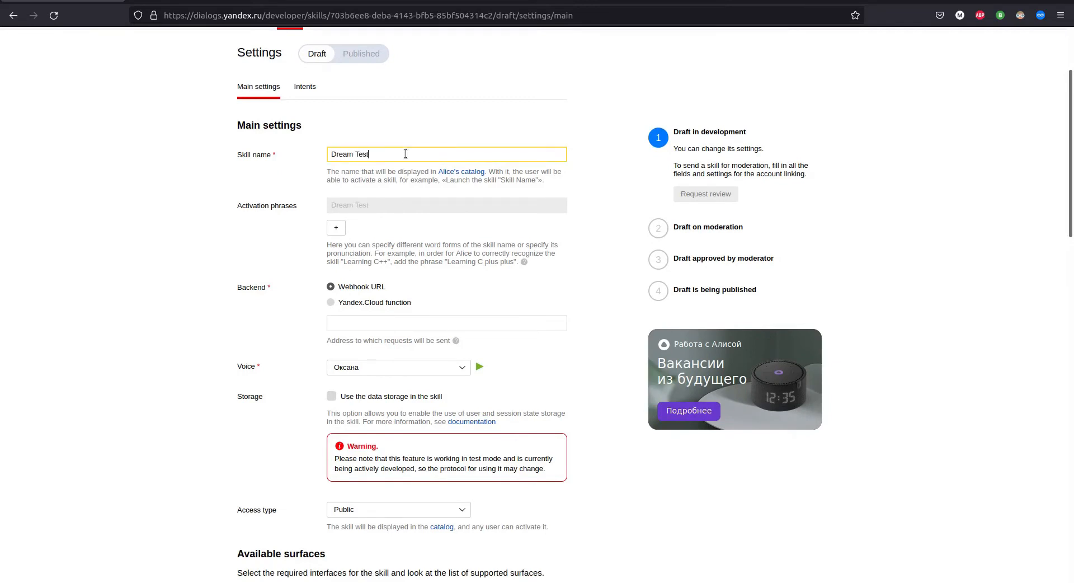
mouse_move(344, 221)
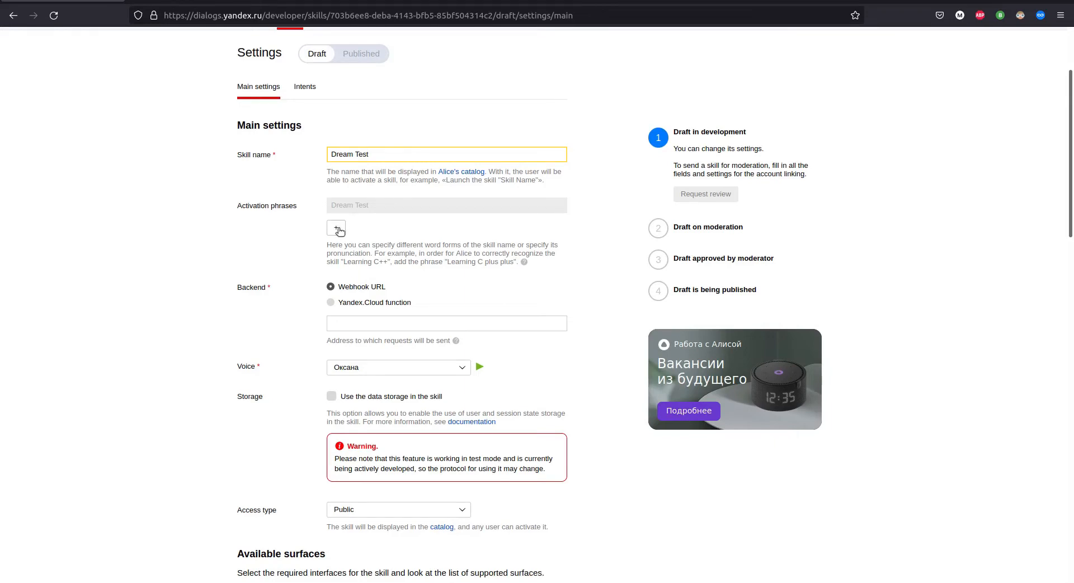
Step: Add the activation phrases 'chat with Dream' and 'поговорить с дрим'
click(336, 229)
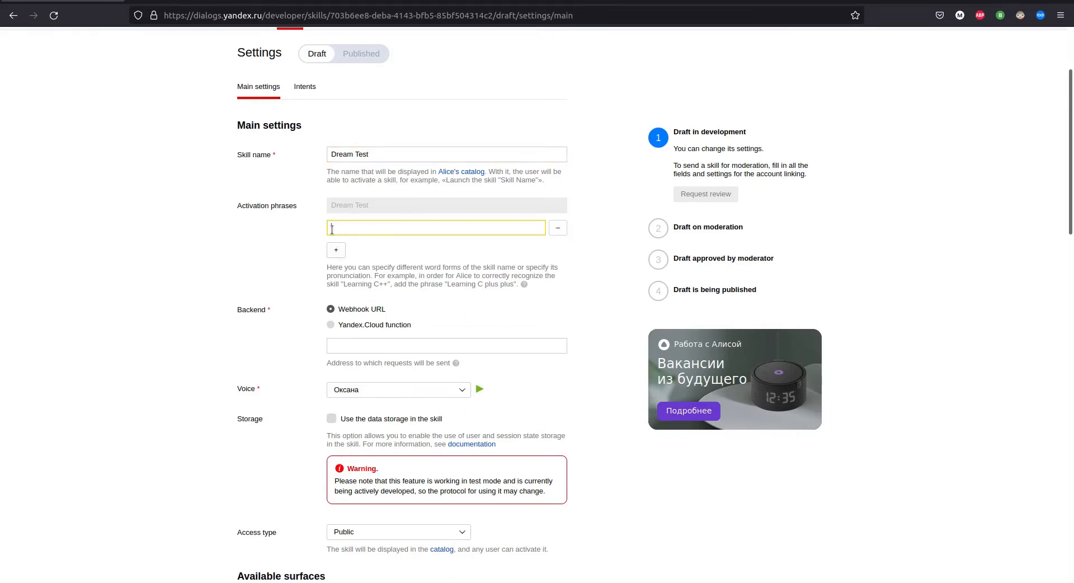
mouse_move(156, 236)
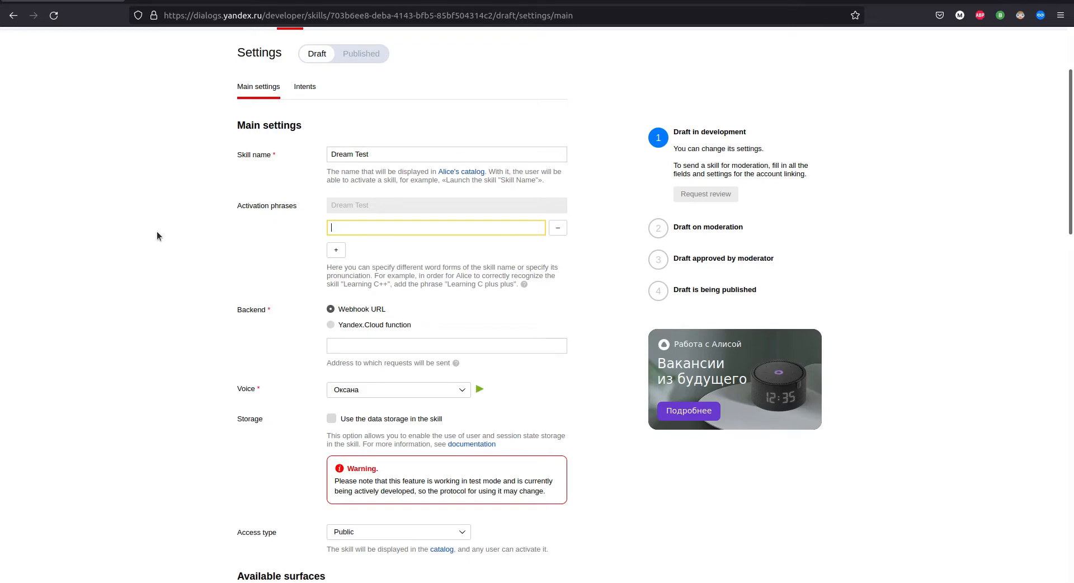
text(chat with Dr)
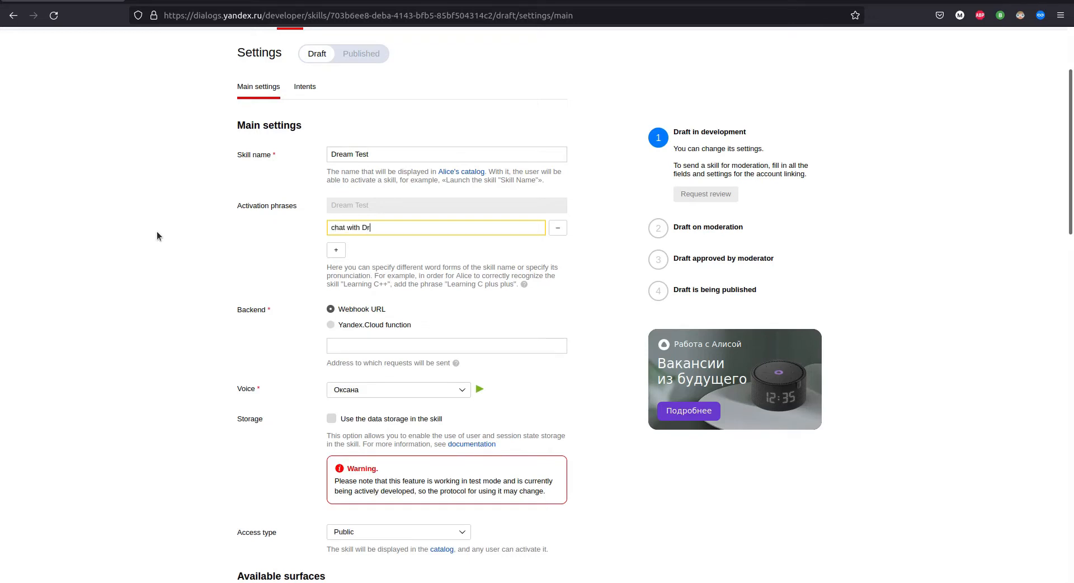
click(336, 249)
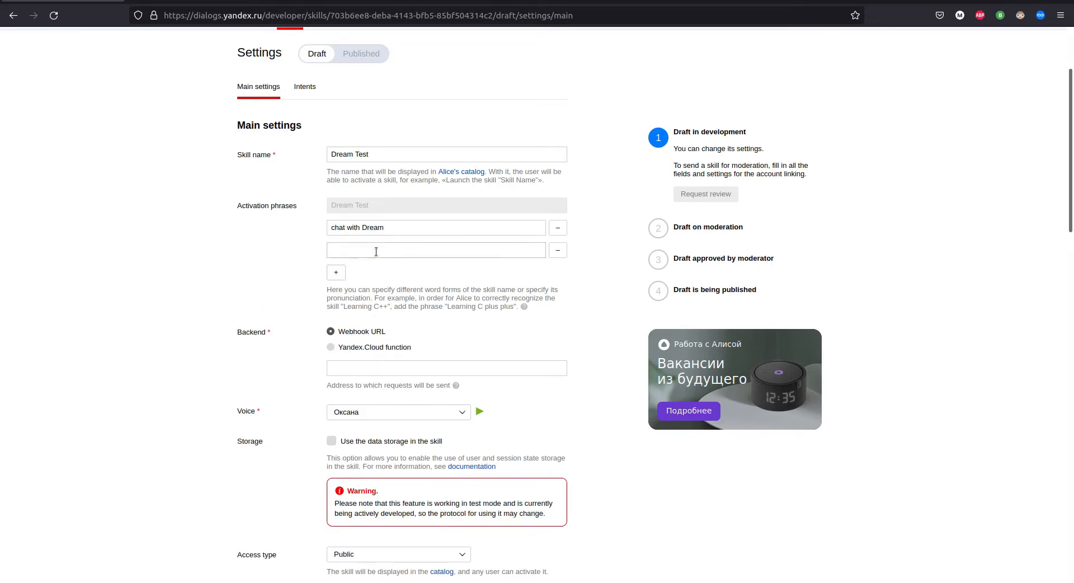
text(noro)
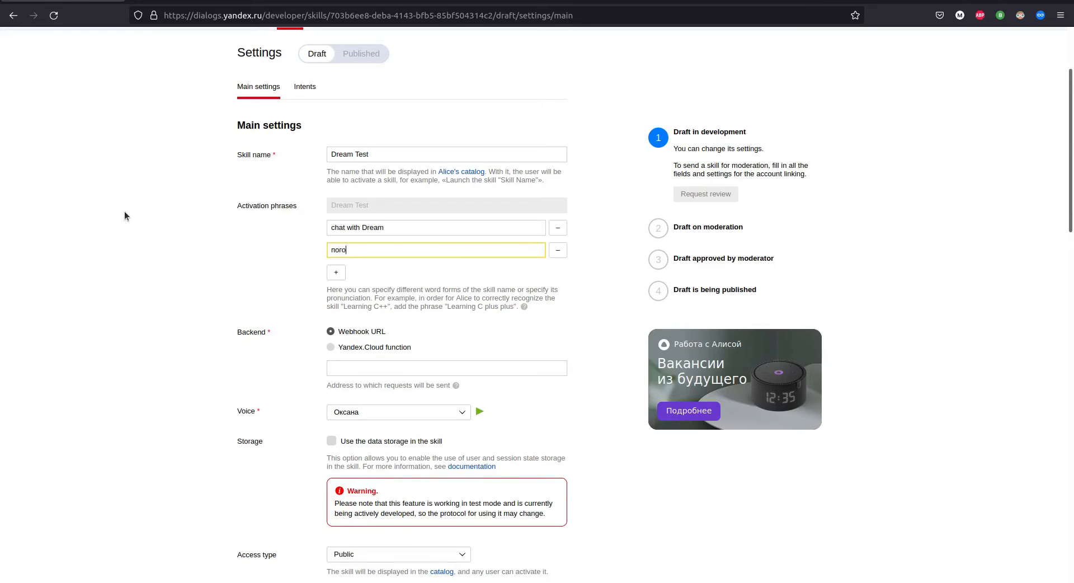
text(поговорить с др)
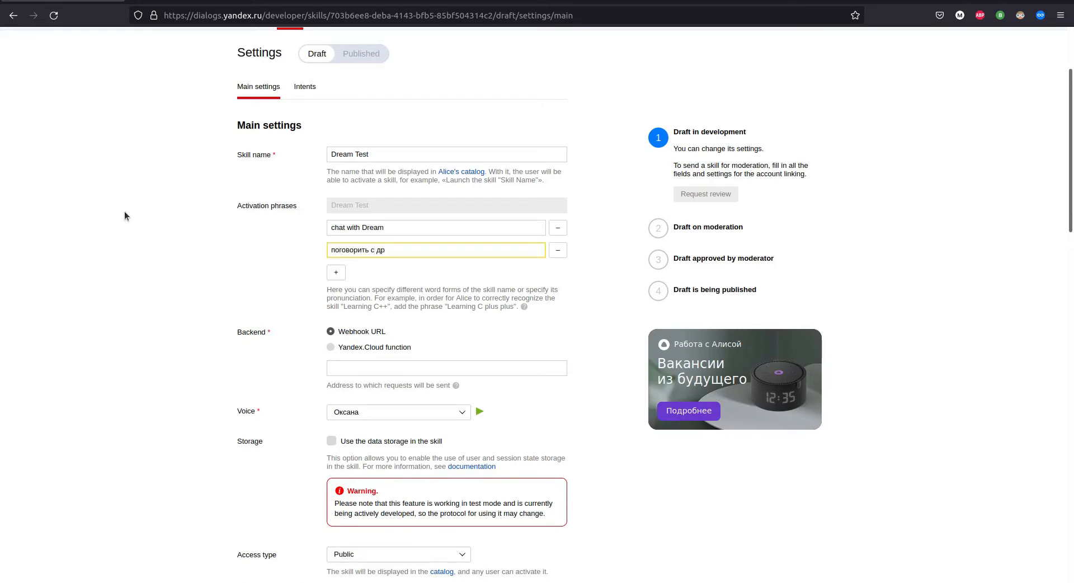
text(им)
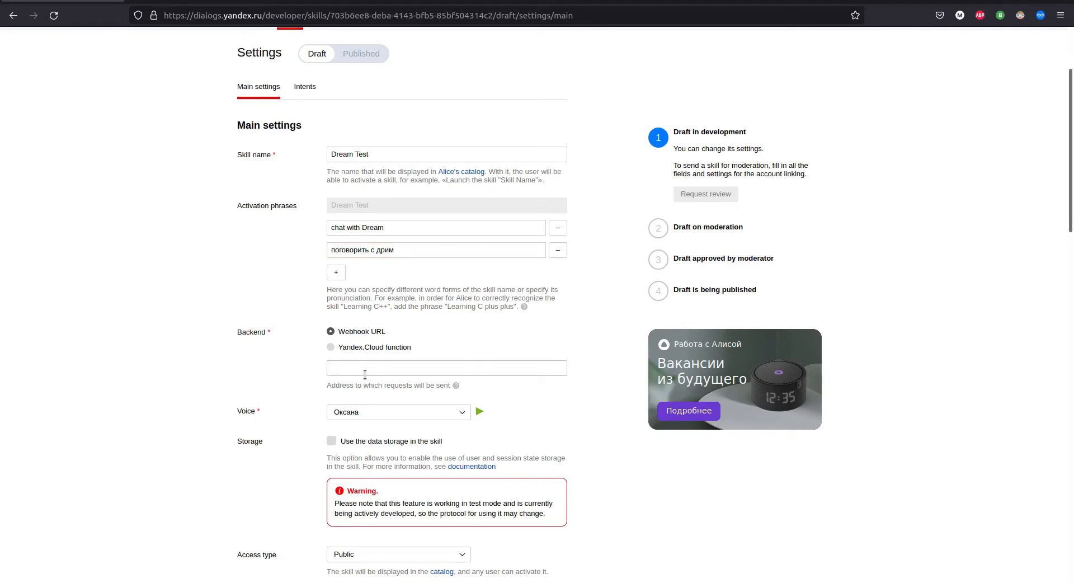
text(https://)
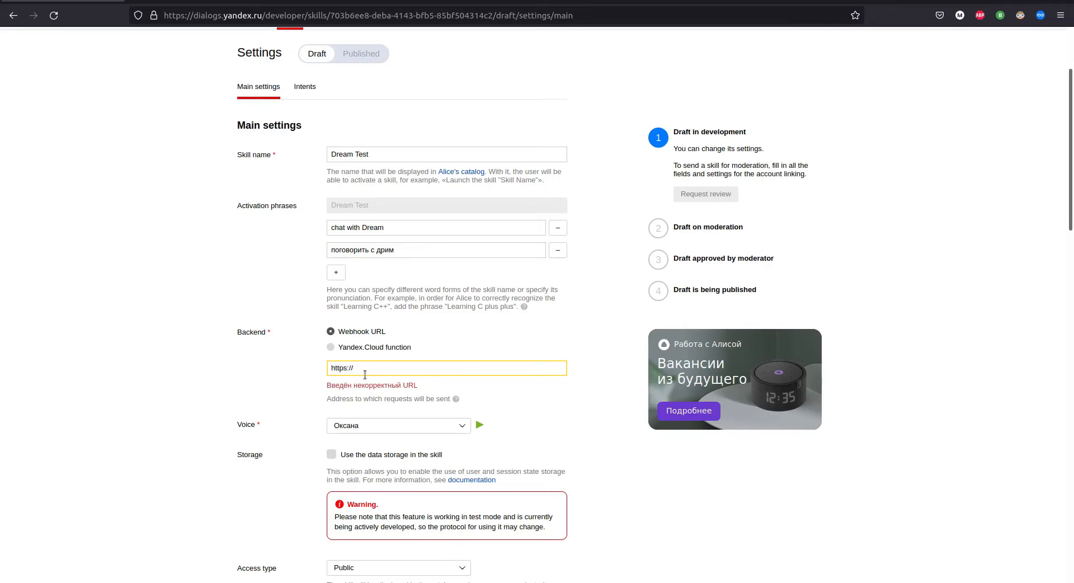
text(2253.deeppavlov.ai)
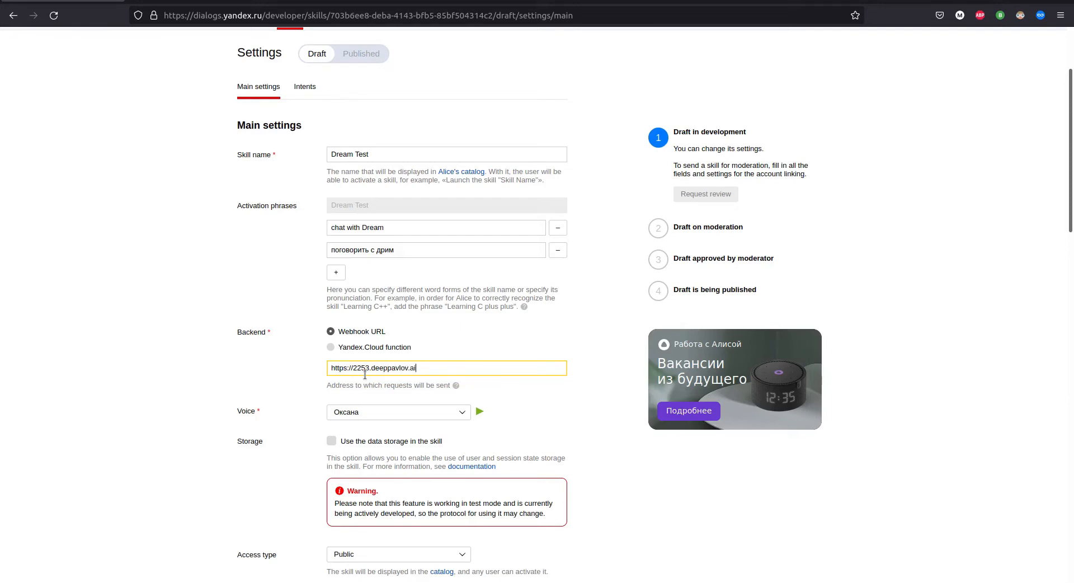
mouse_move(159, 375)
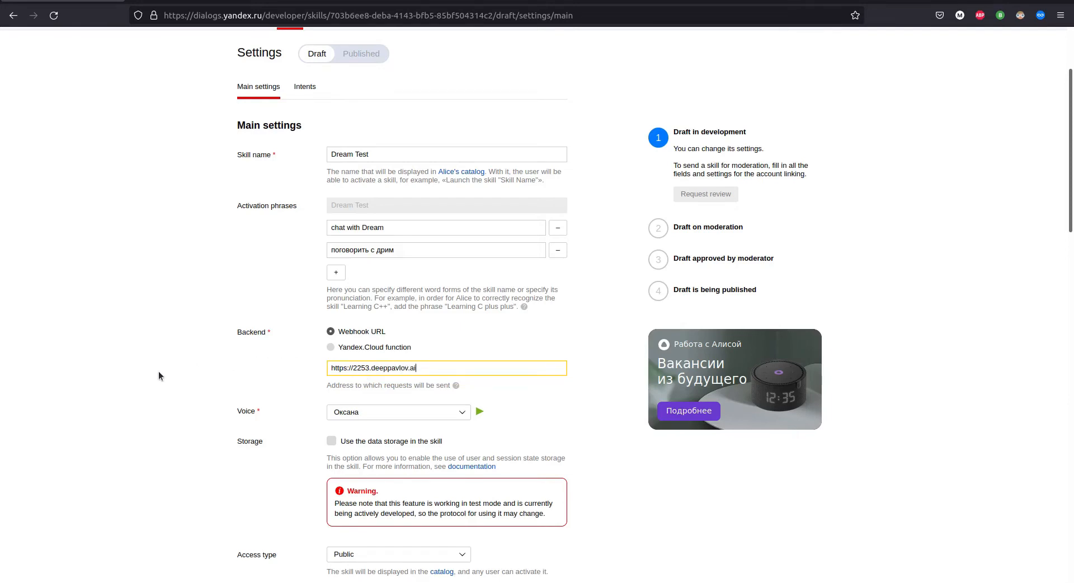
scroll(down, 3)
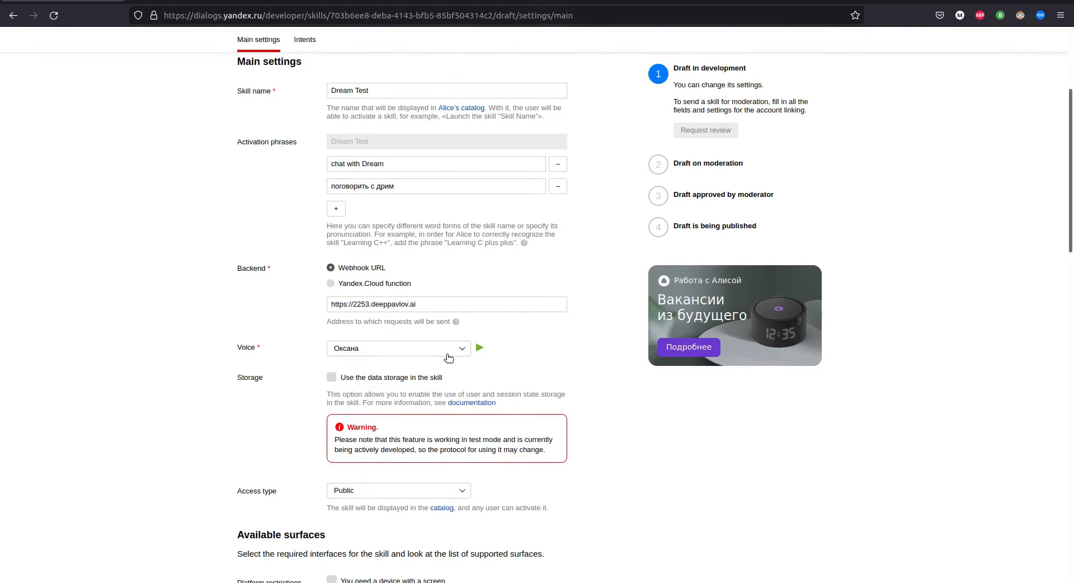
Step: Select Джейн as the skill's voice
click(397, 348)
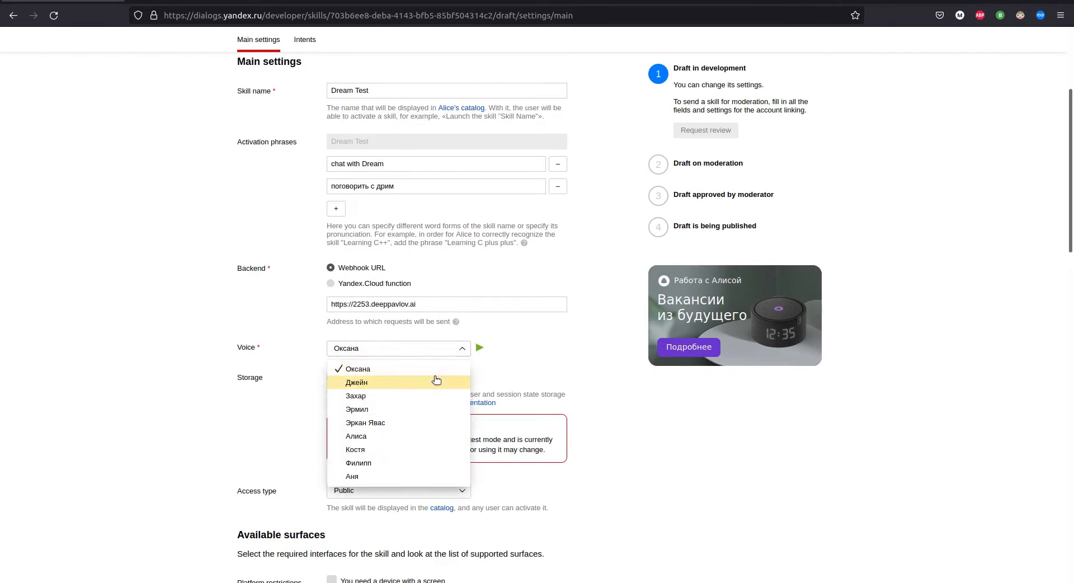
click(357, 383)
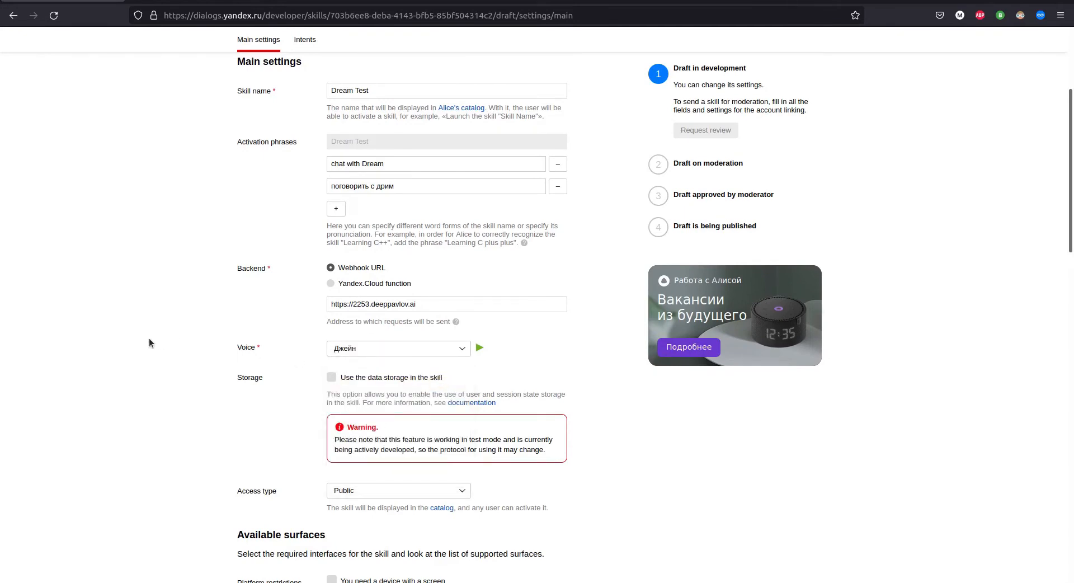
scroll(down, 3)
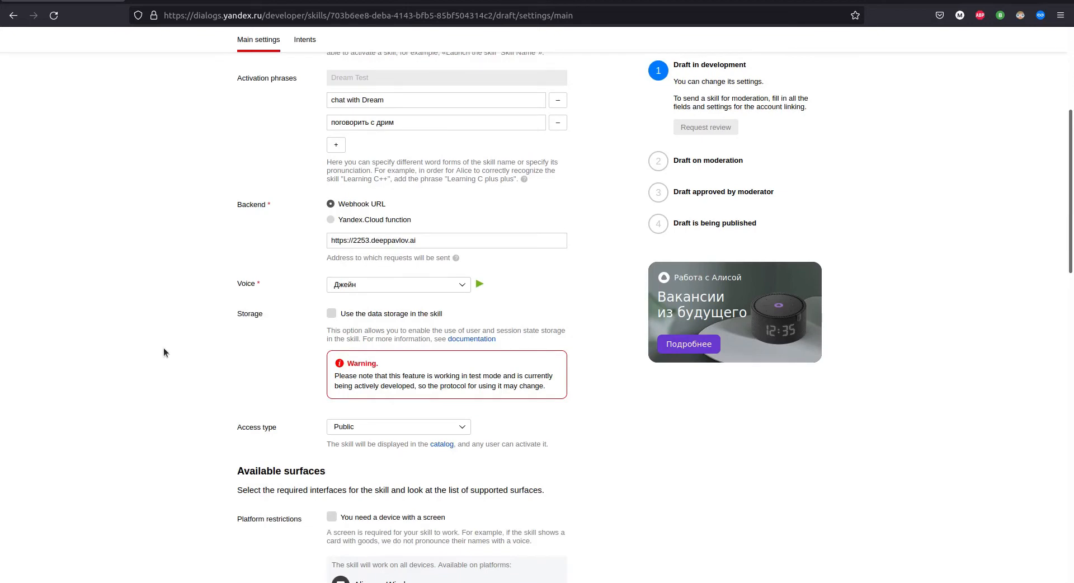
mouse_move(195, 361)
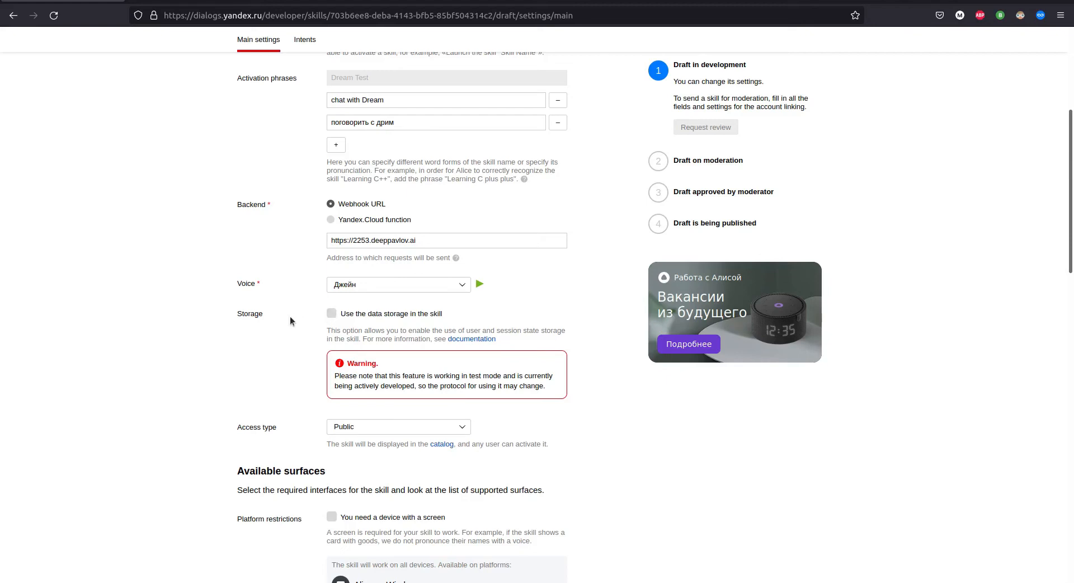
mouse_move(198, 339)
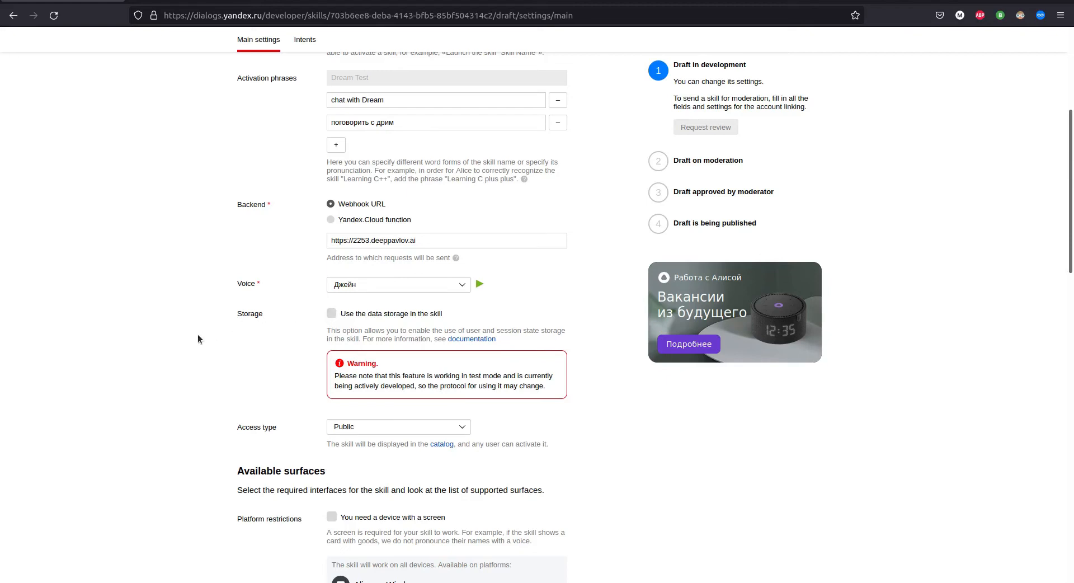
Step: Set the skill's access type to Private
scroll(down, 3)
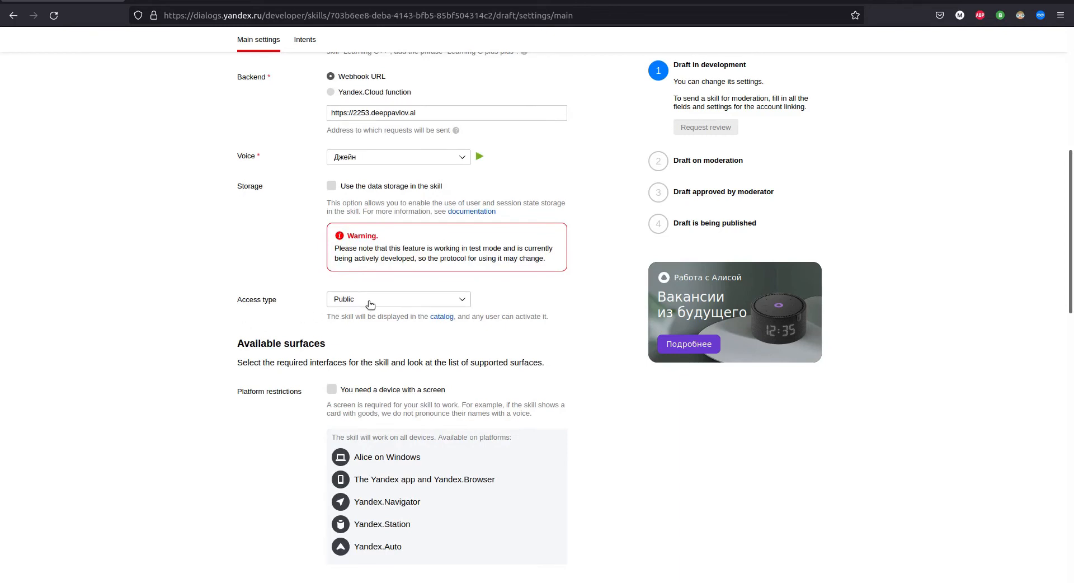
click(398, 299)
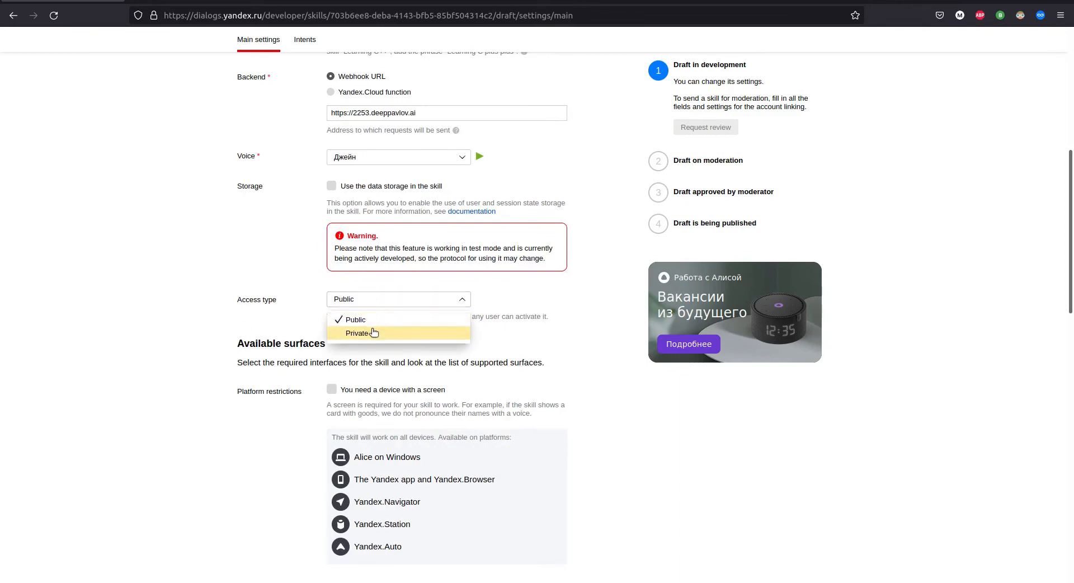
click(357, 333)
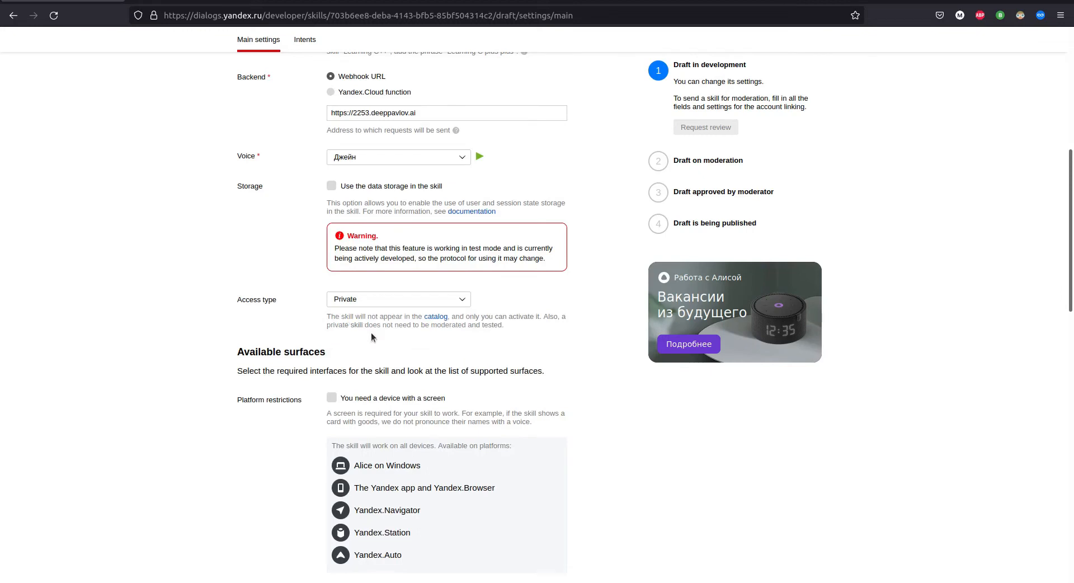
scroll(down, 3)
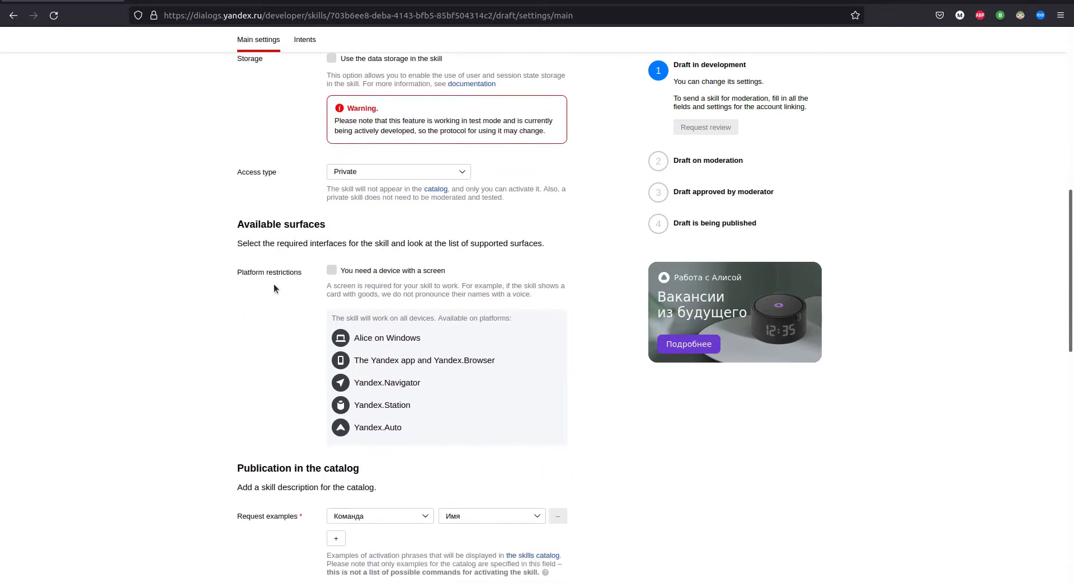
mouse_move(350, 337)
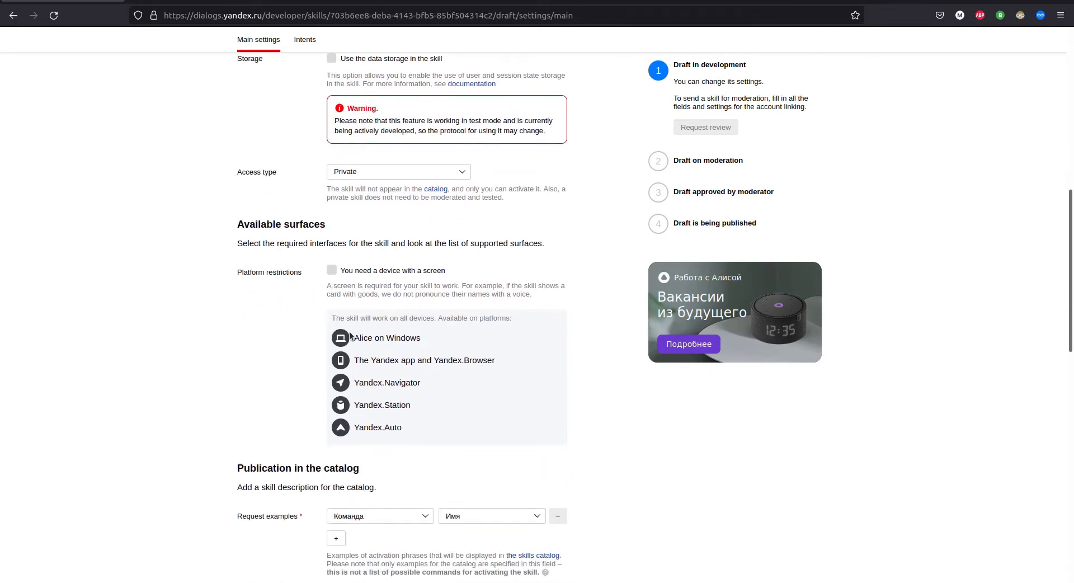
mouse_move(311, 418)
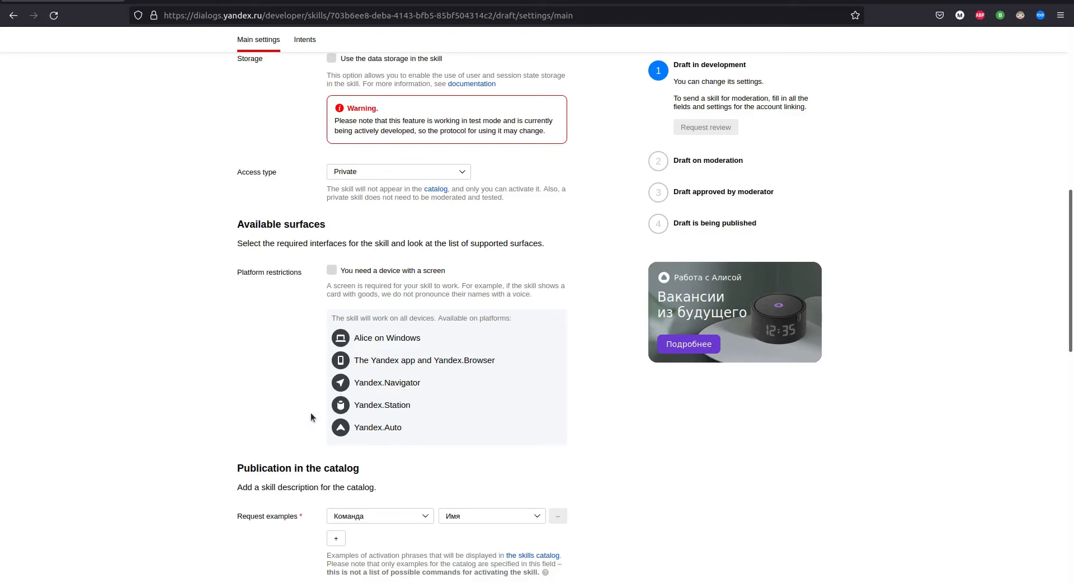
Step: Add the first request example 'Запусти навык Dream Test'
scroll(down, 3)
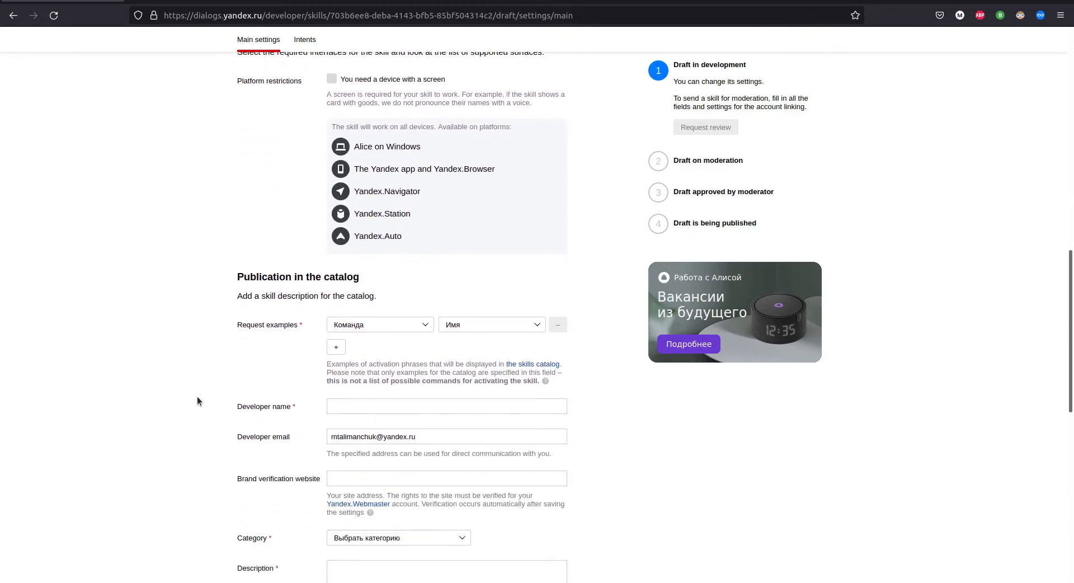
scroll(down, 3)
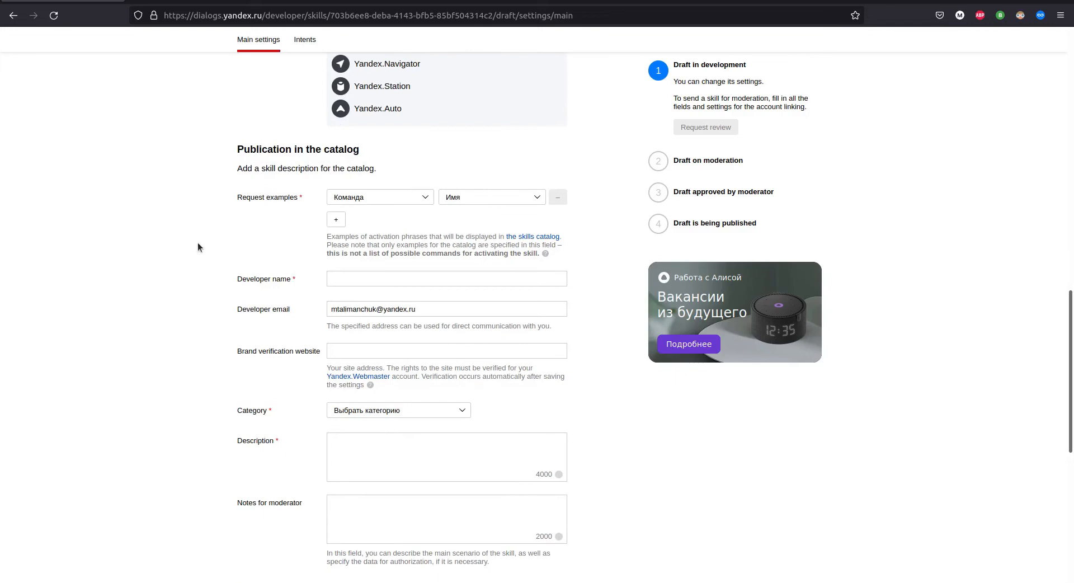
mouse_move(353, 181)
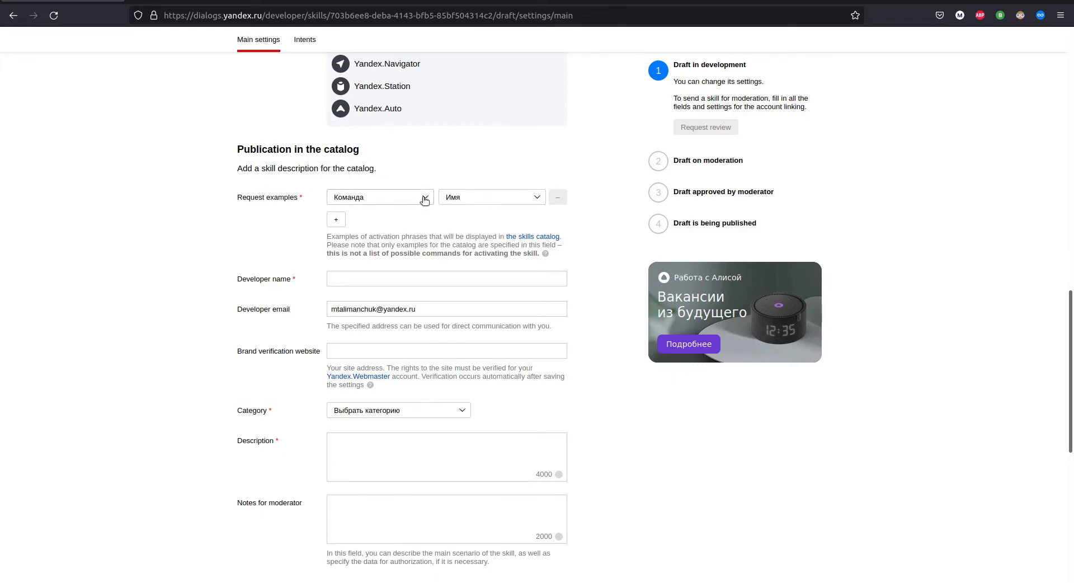
click(380, 197)
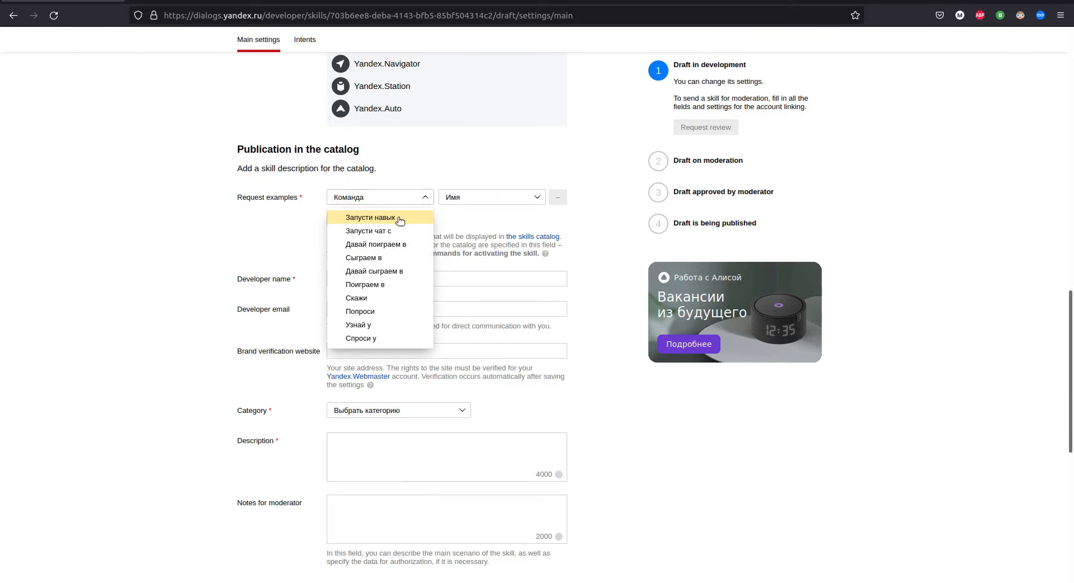
mouse_move(396, 230)
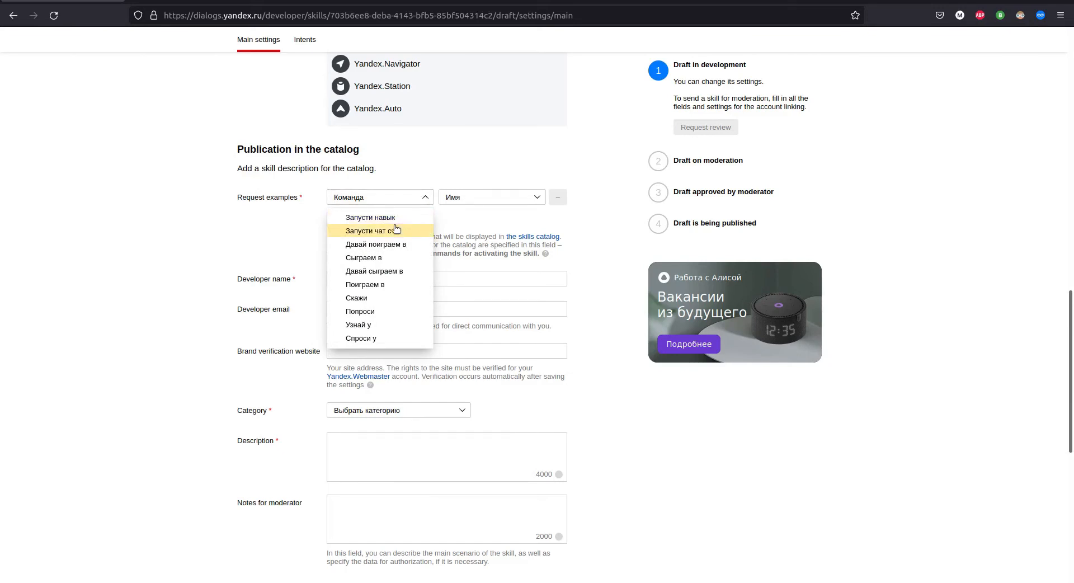
click(370, 217)
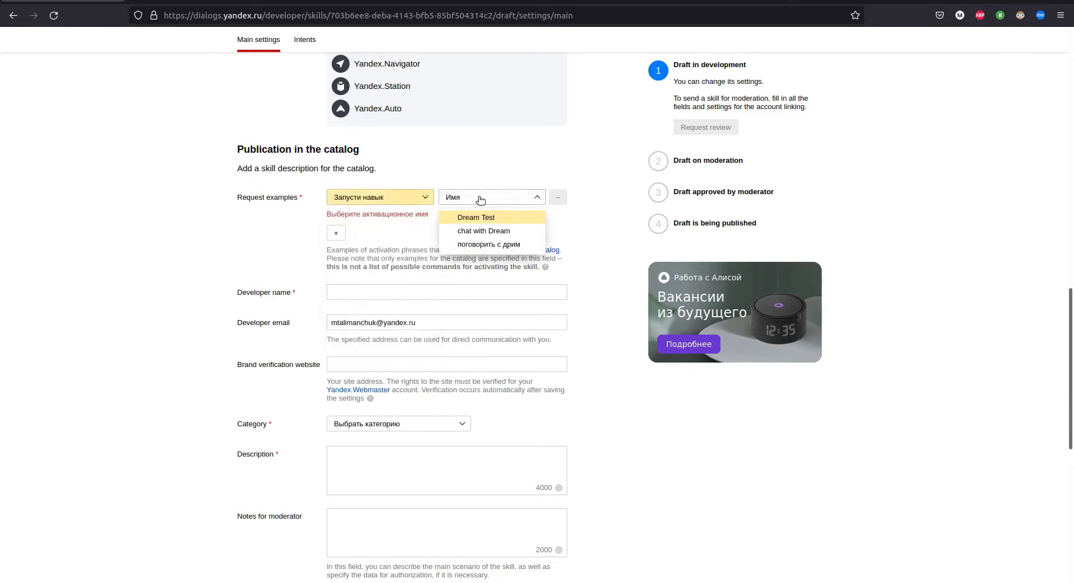
mouse_move(488, 217)
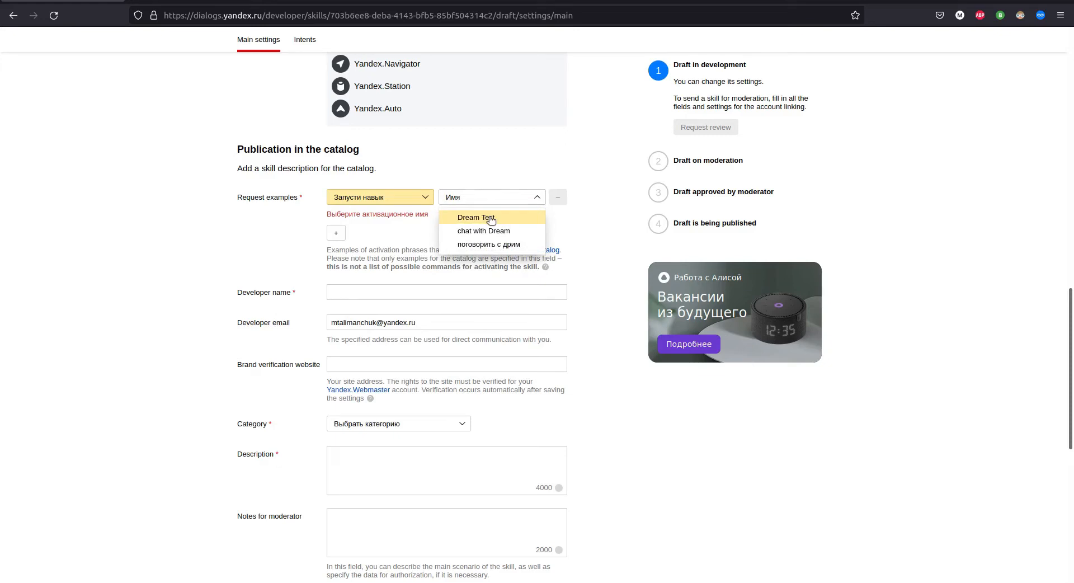
click(476, 217)
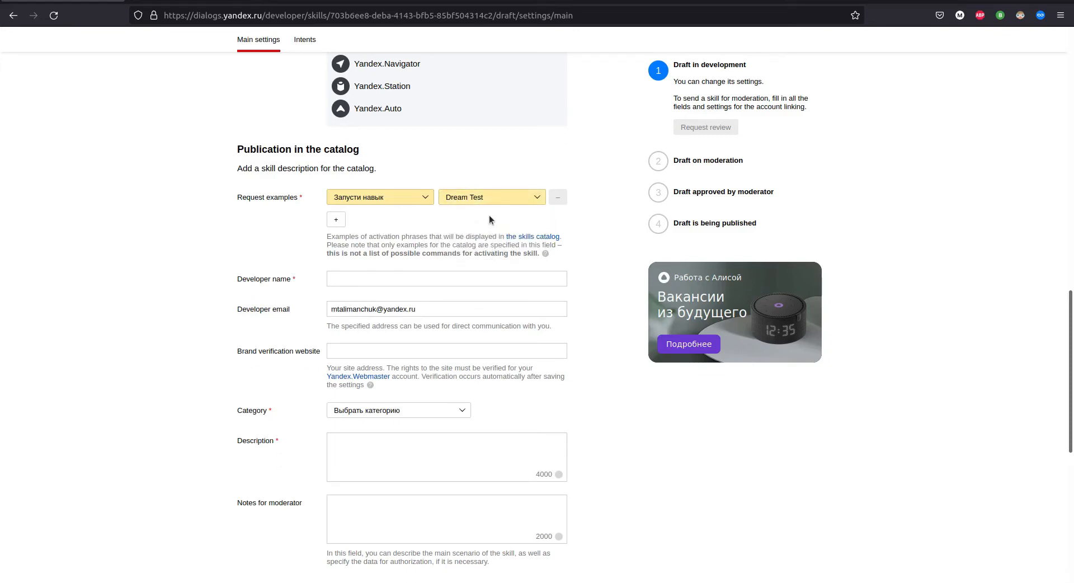
Step: Add a second request example 'Запусти чат с Dream Test'
click(336, 219)
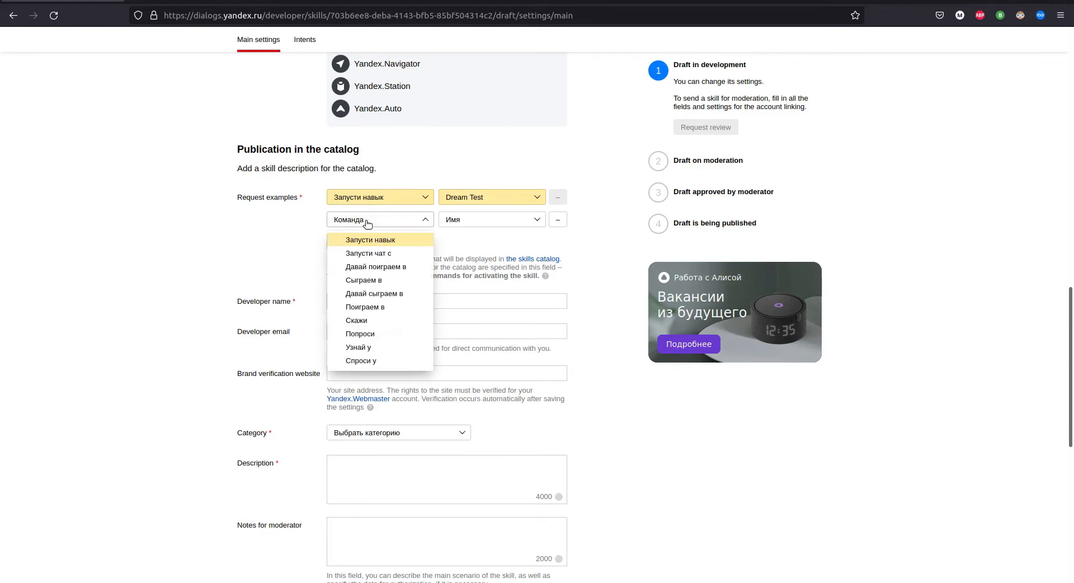
click(369, 253)
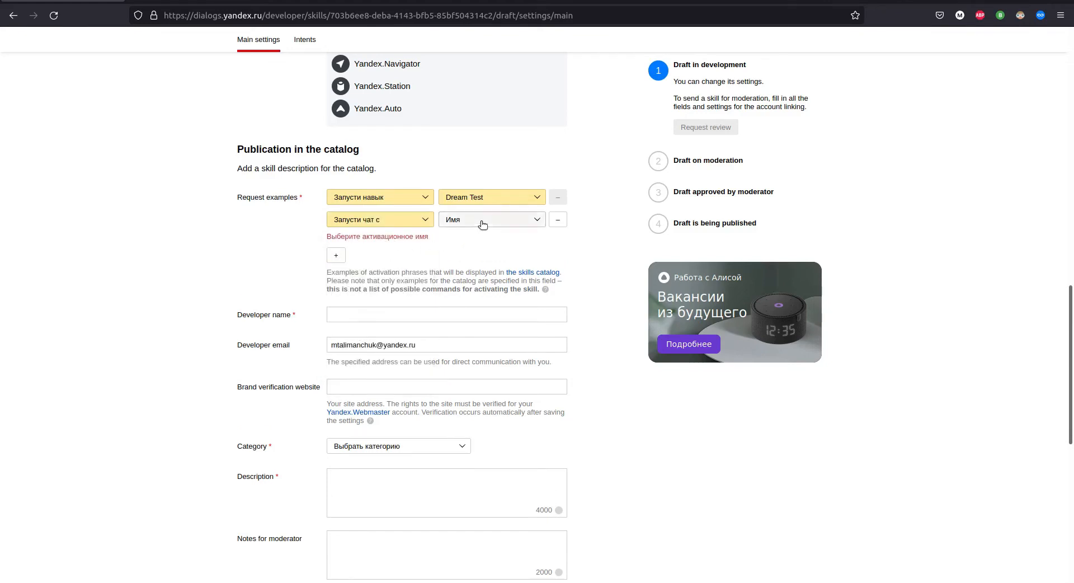
click(490, 219)
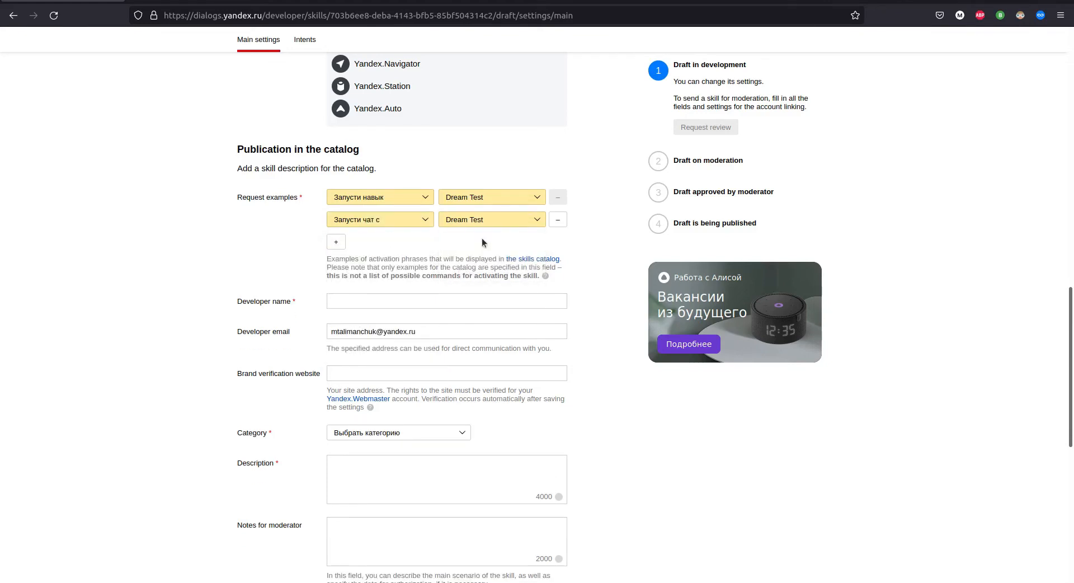
mouse_move(407, 284)
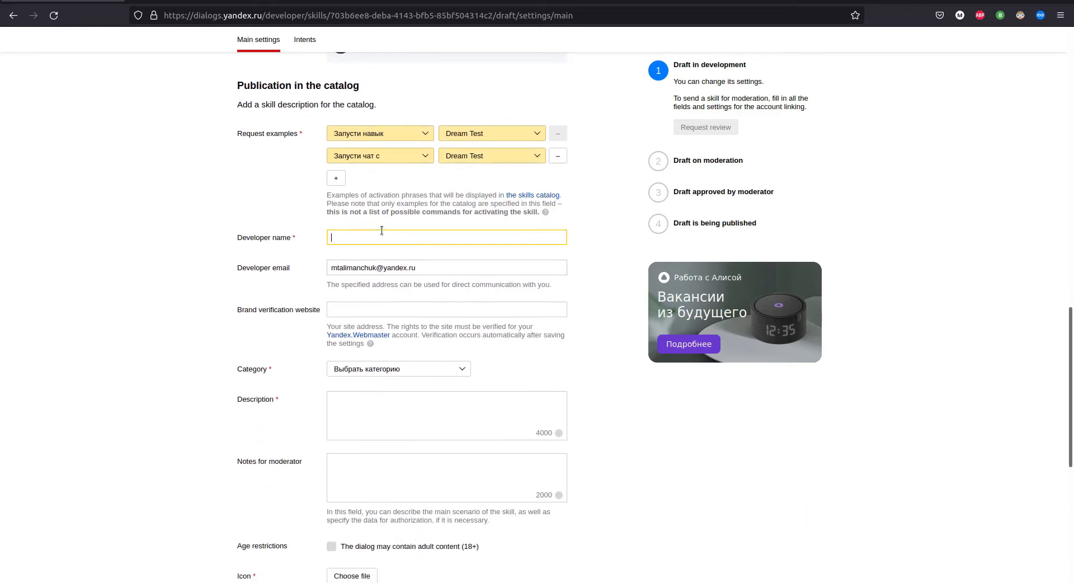
Step: Fill in developer name DeepPavlov, website deeppavlov.ai and category Общение
text(DeepPavlov)
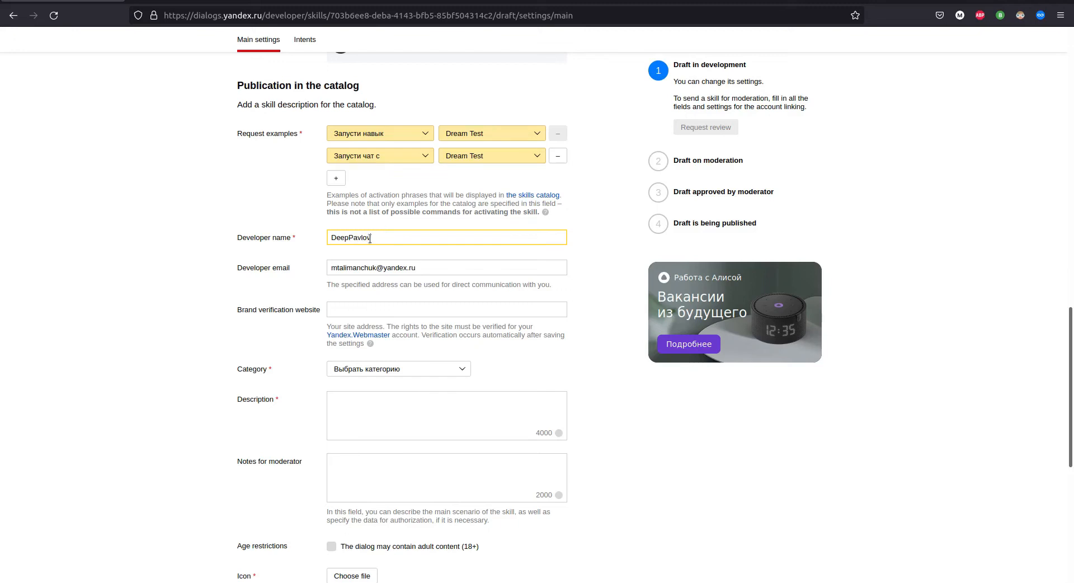
scroll(down, 3)
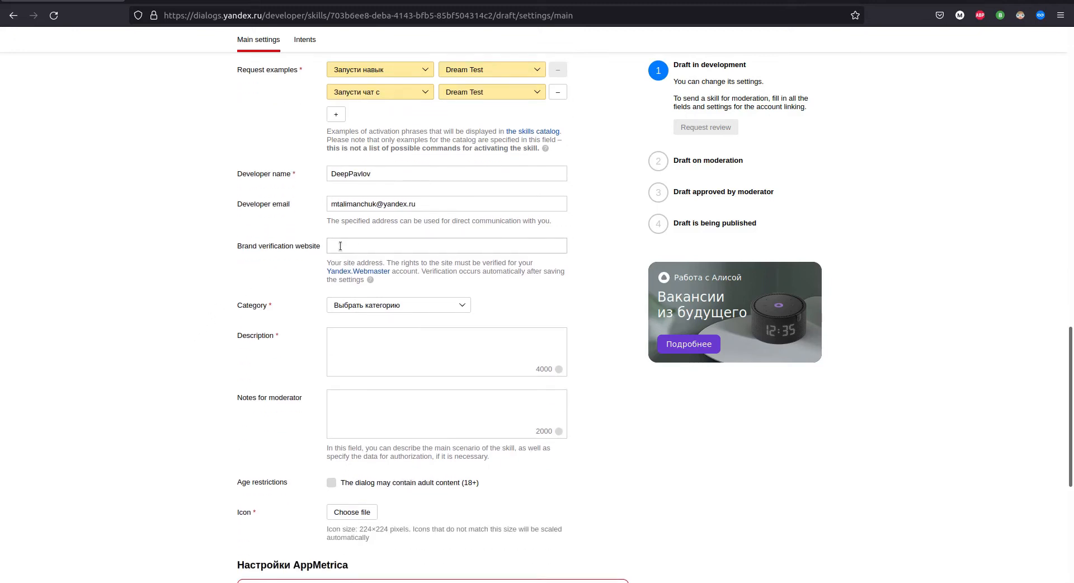
text(d)
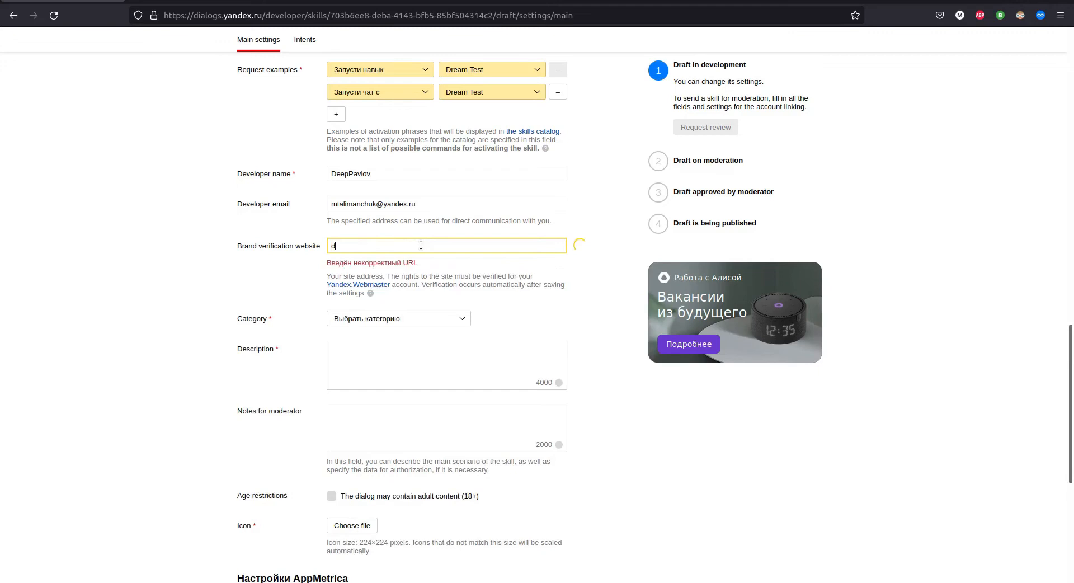
text(eeppavlov.ai)
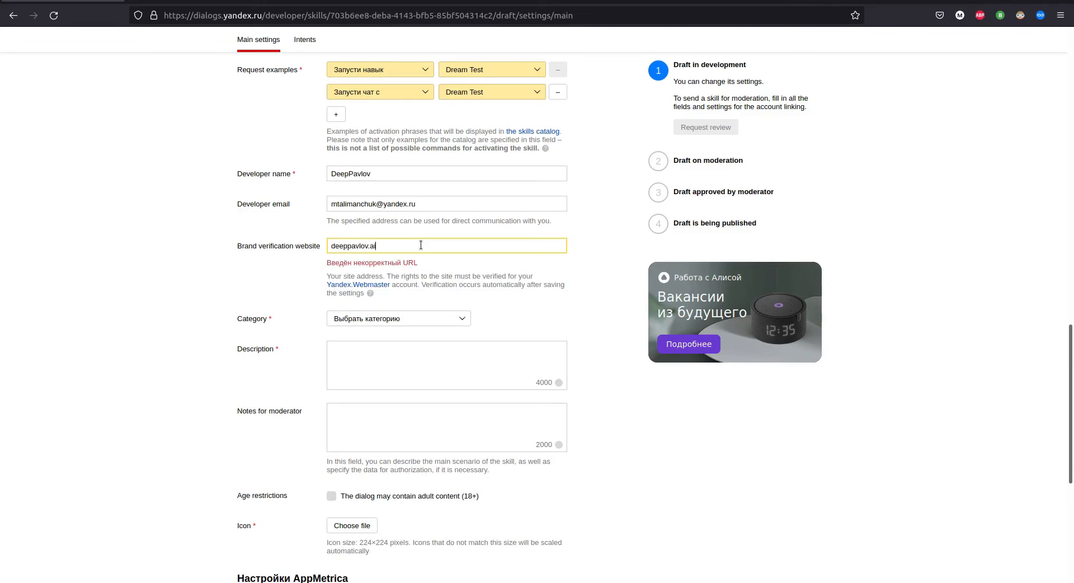
mouse_move(427, 314)
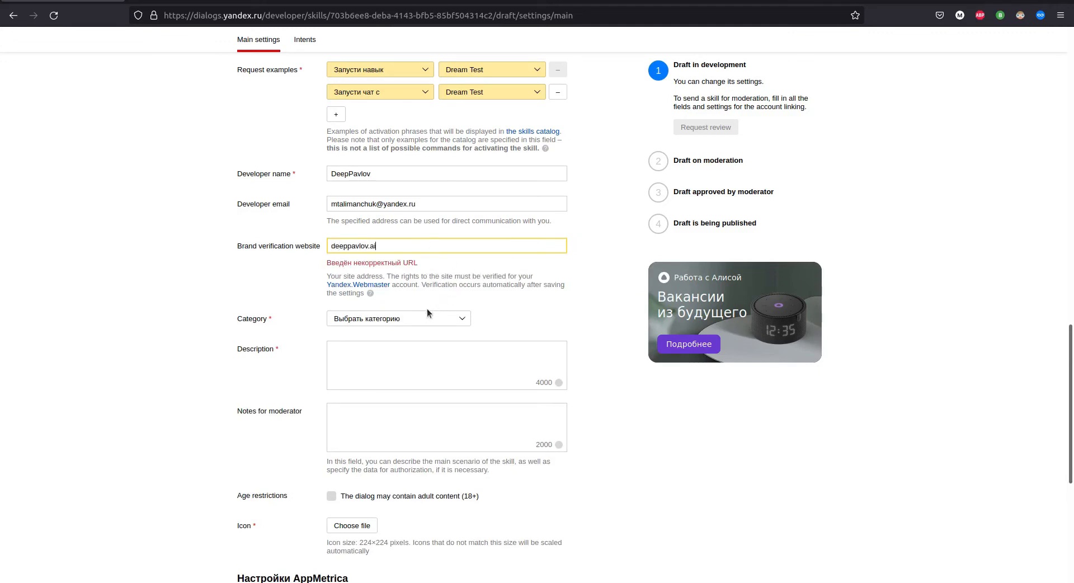
click(397, 318)
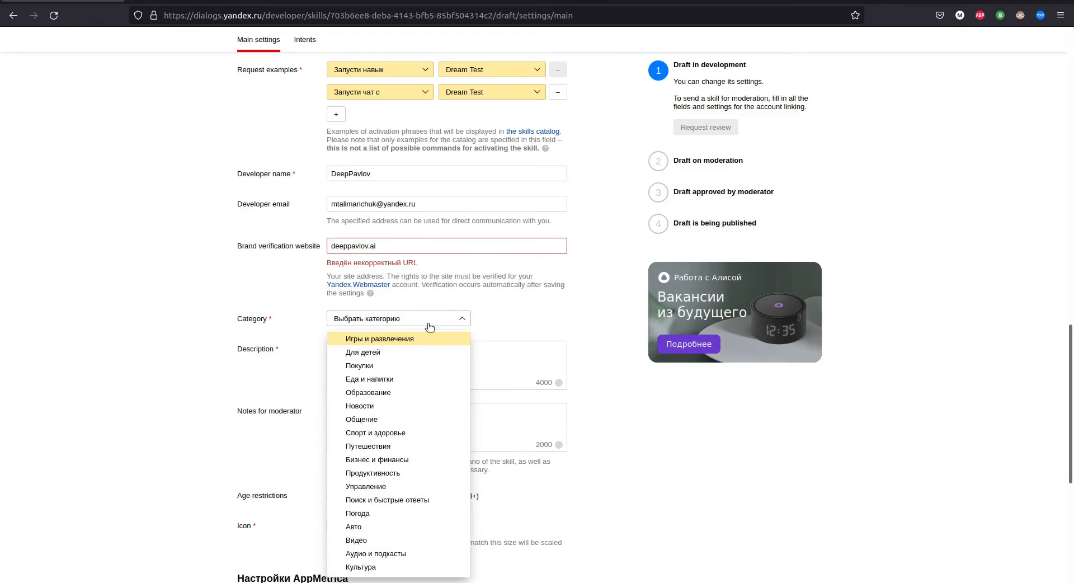
mouse_move(390, 419)
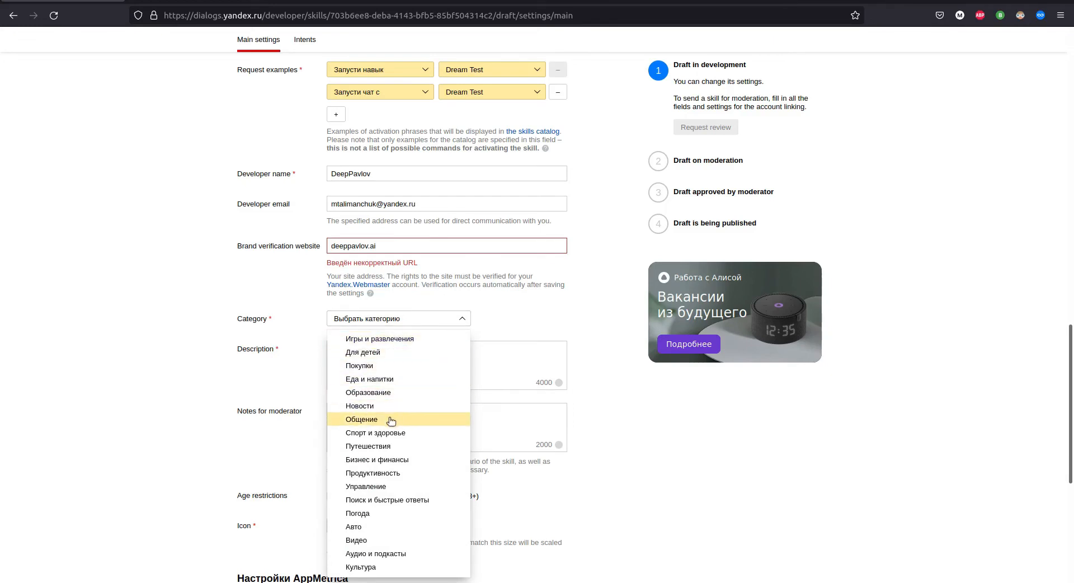
Step: Give the skill the description 'DREAM chatbot'
click(361, 419)
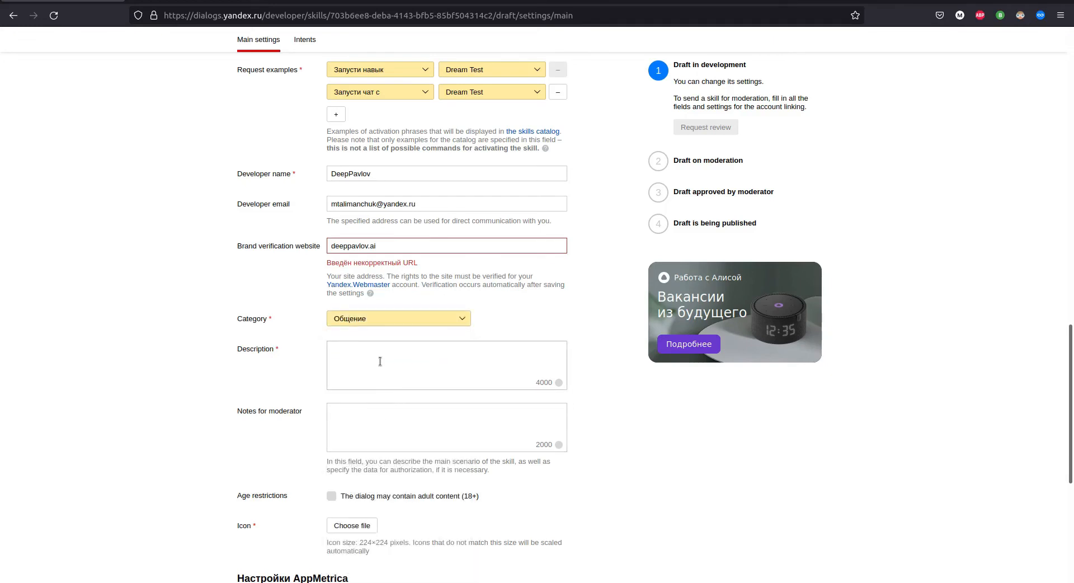
text(DREAM c)
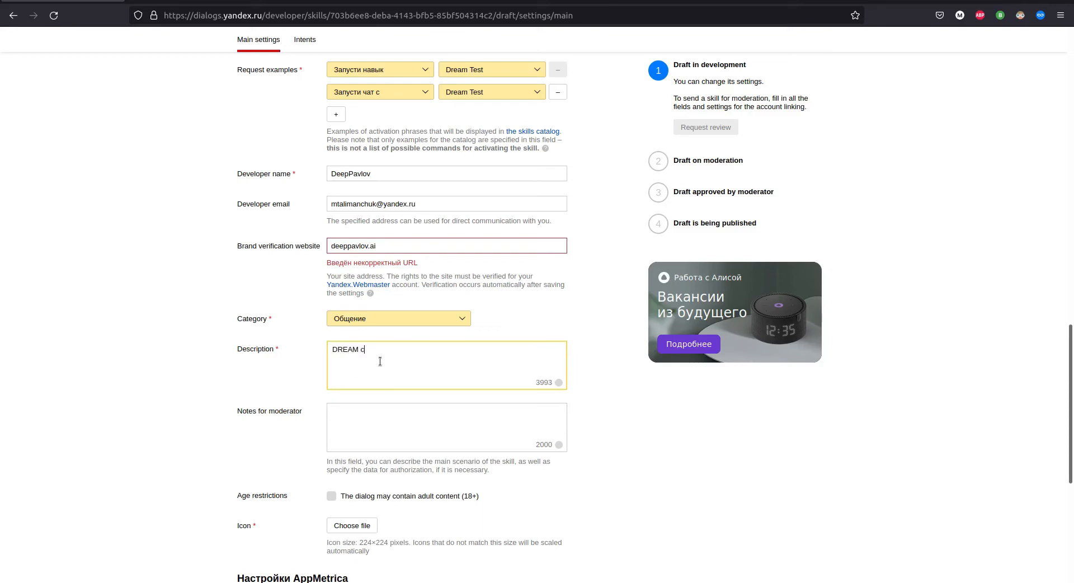
text(hatbot)
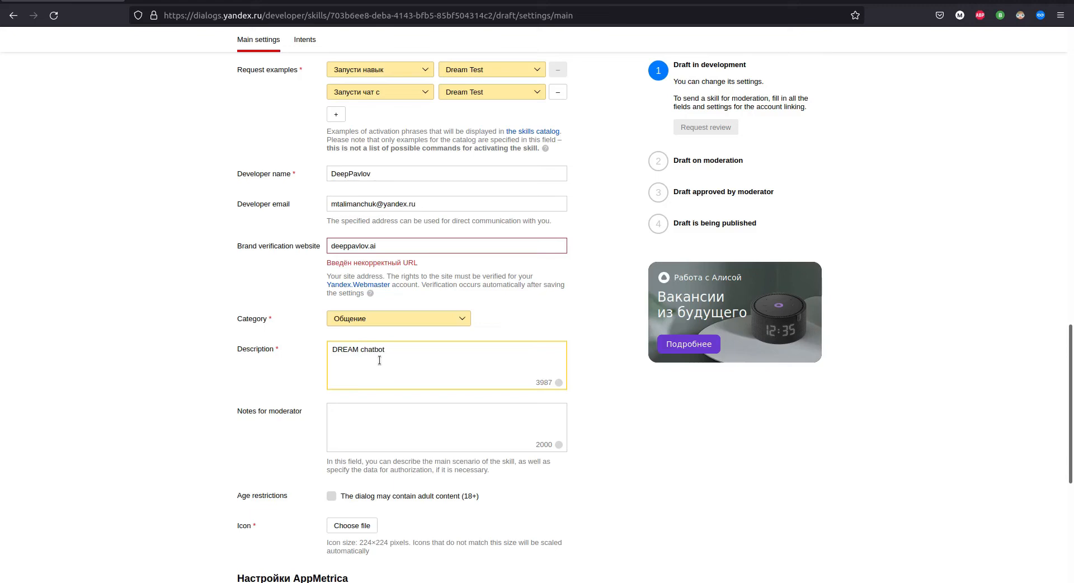
scroll(down, 3)
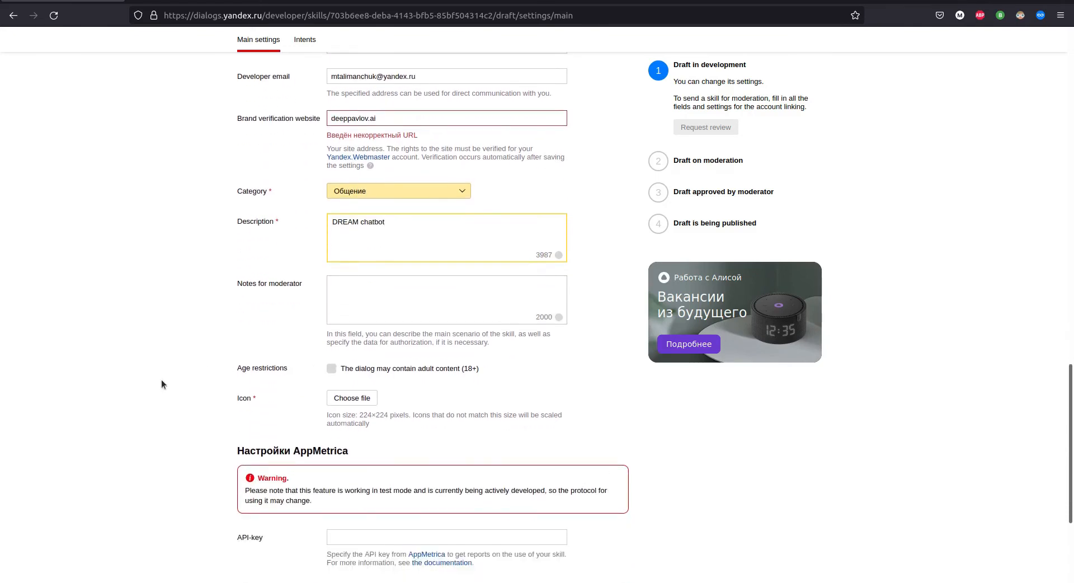
scroll(down, 3)
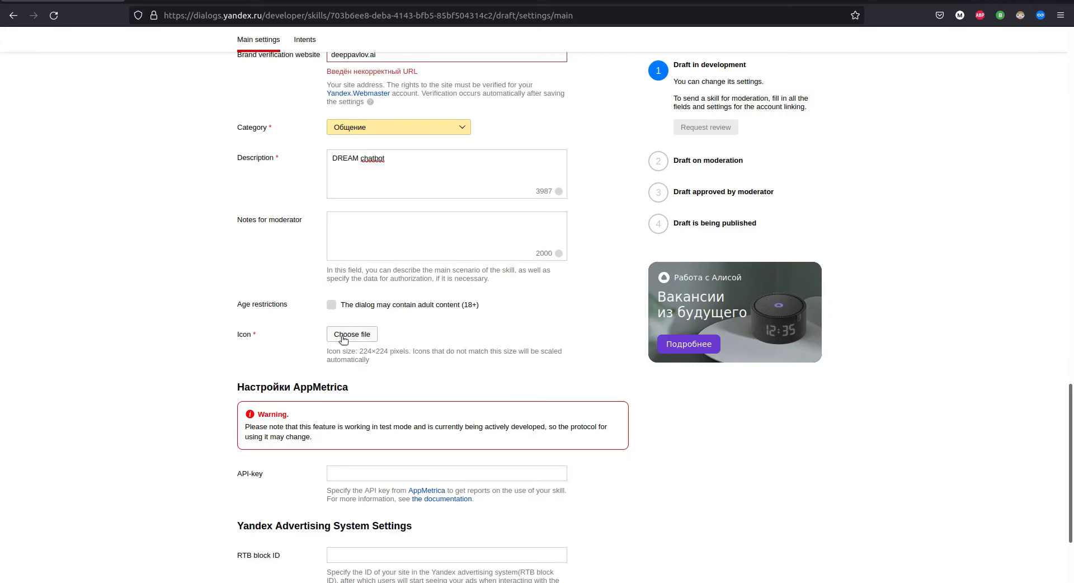
Step: Upload the DREAM.png icon from projects/dream/common/alice_kit
click(351, 335)
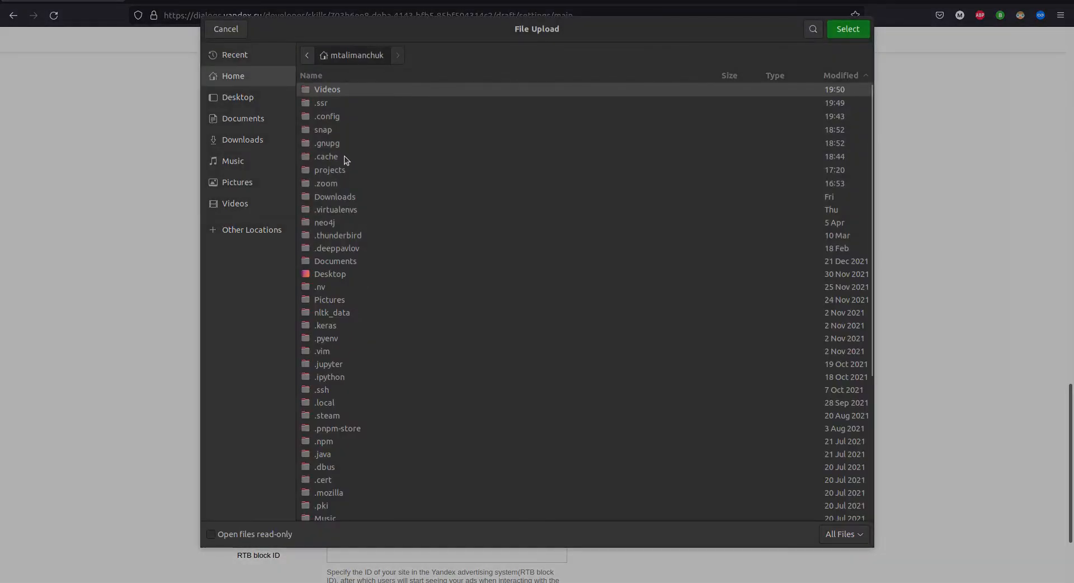
double_click(329, 171)
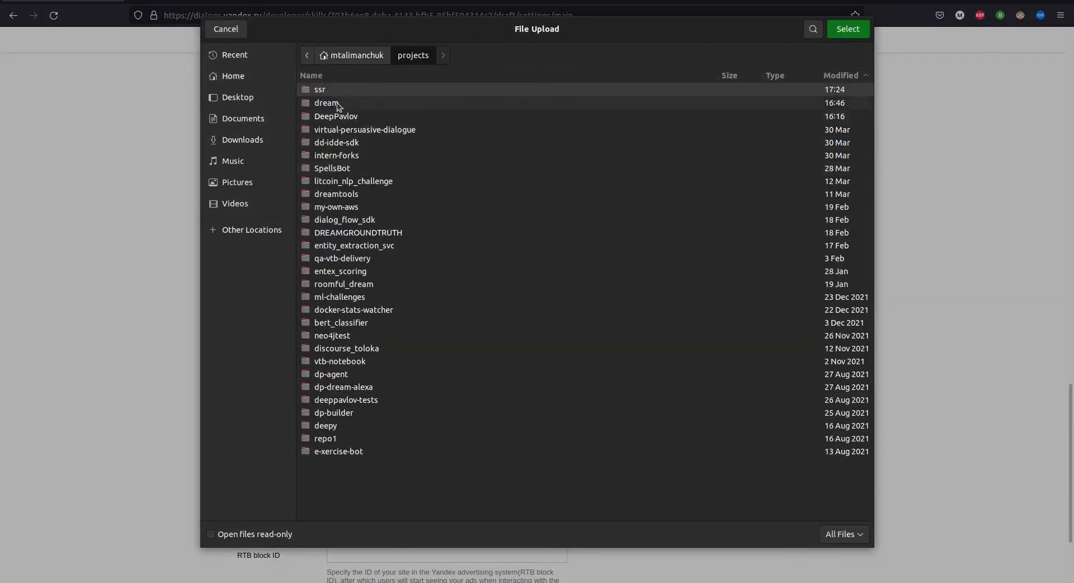
double_click(326, 102)
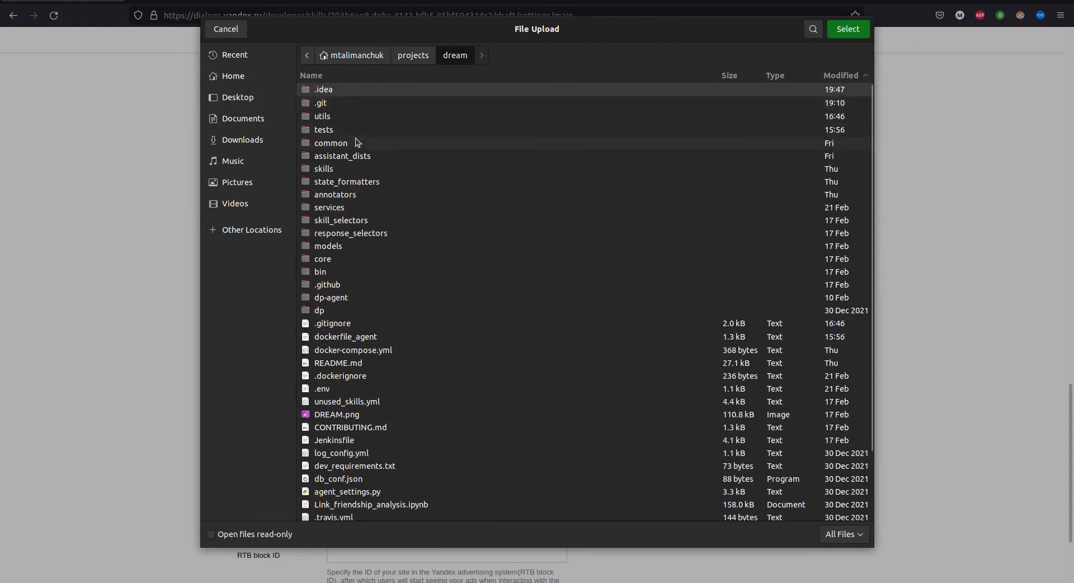
double_click(330, 143)
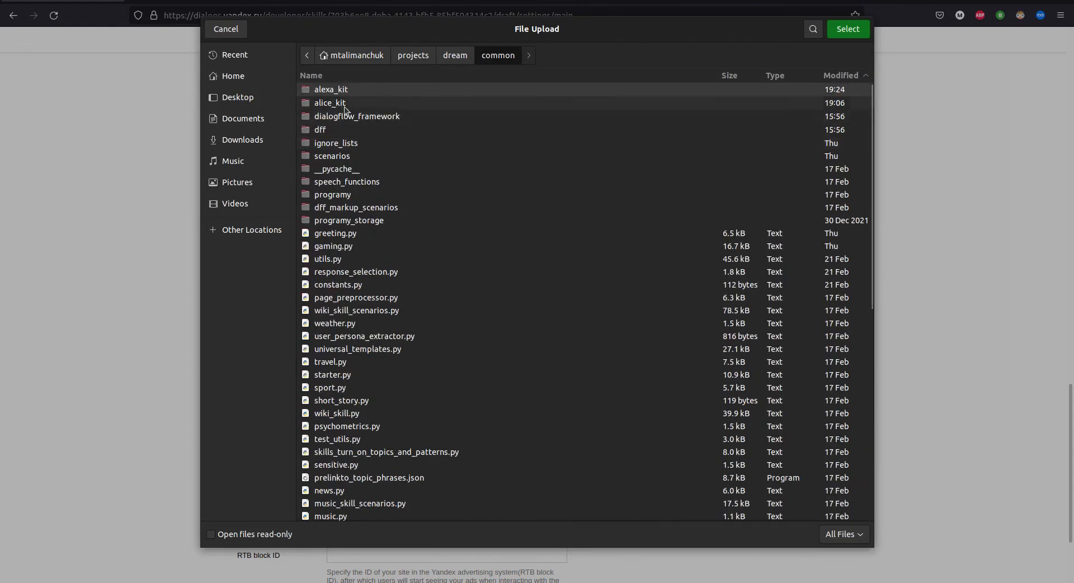
double_click(330, 103)
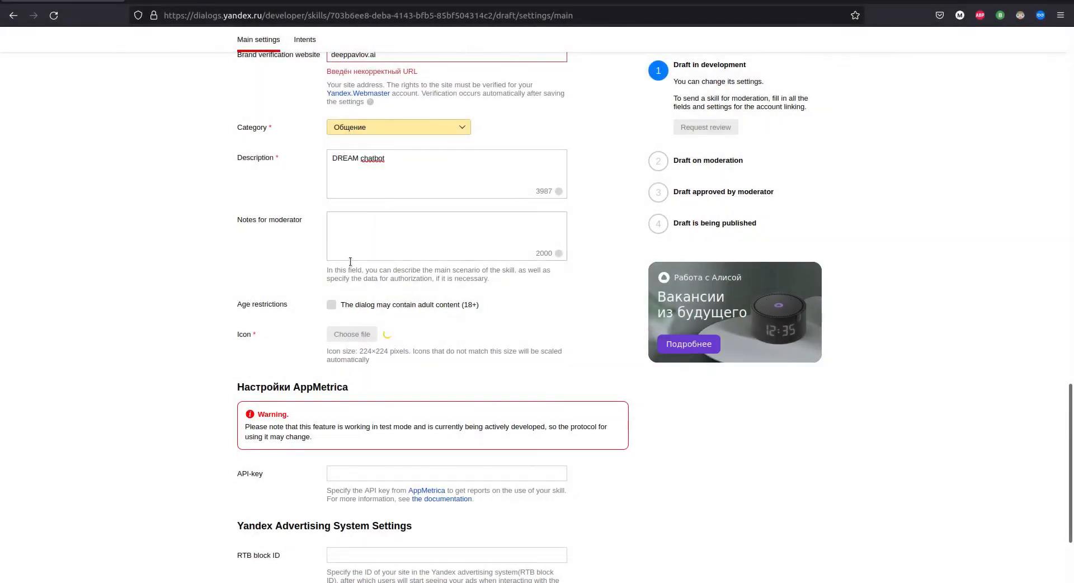
click(351, 334)
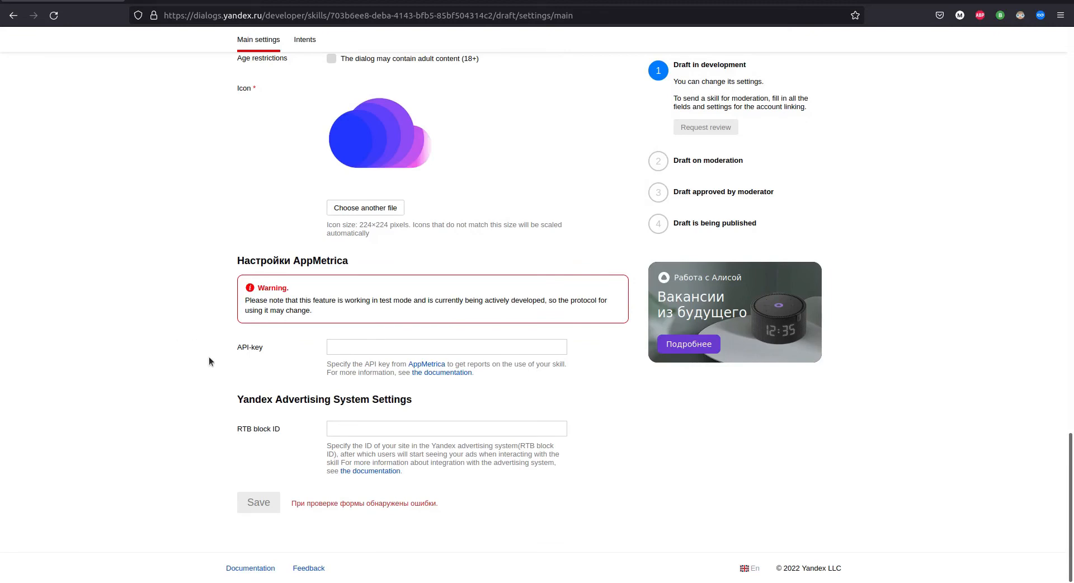
scroll(up, 3)
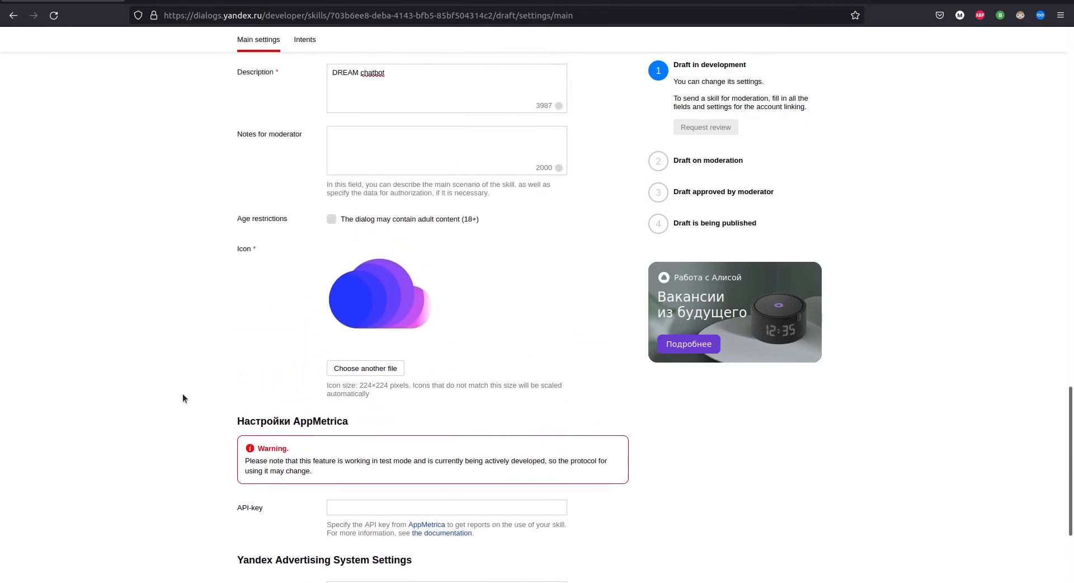
scroll(up, 3)
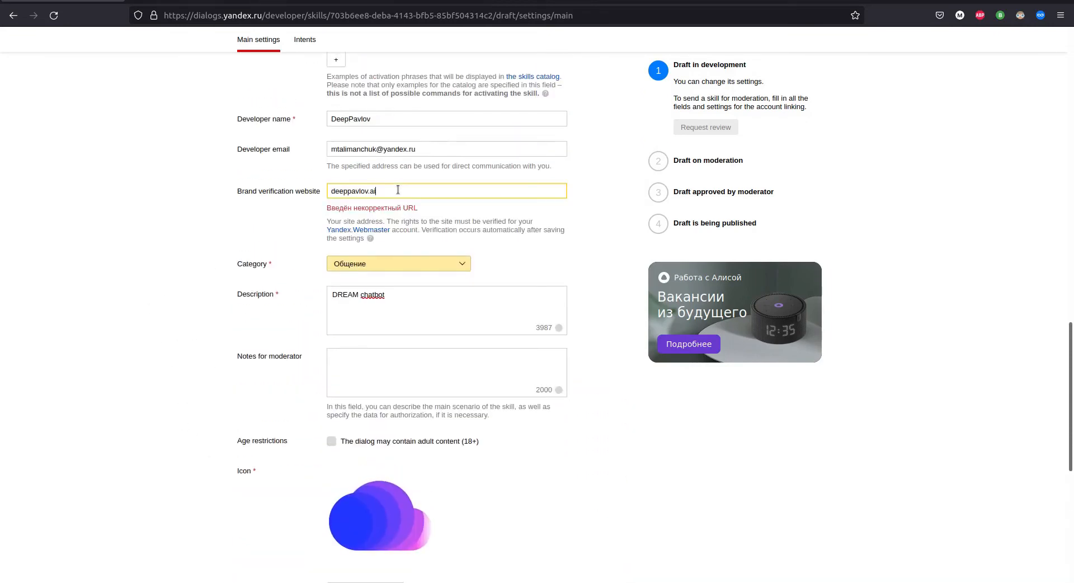
text(http)
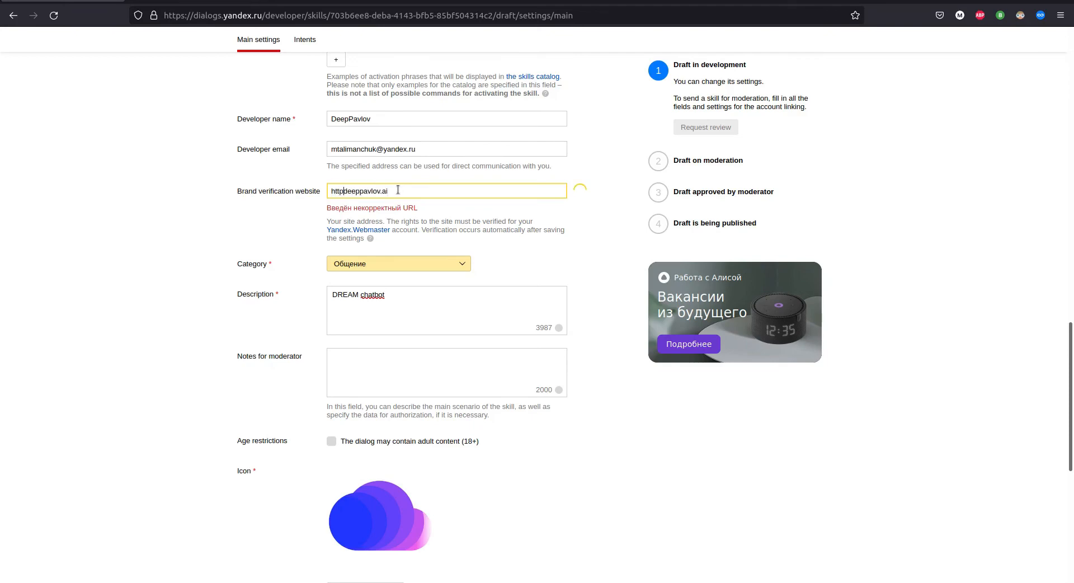
text(https://deeppavlov.ai)
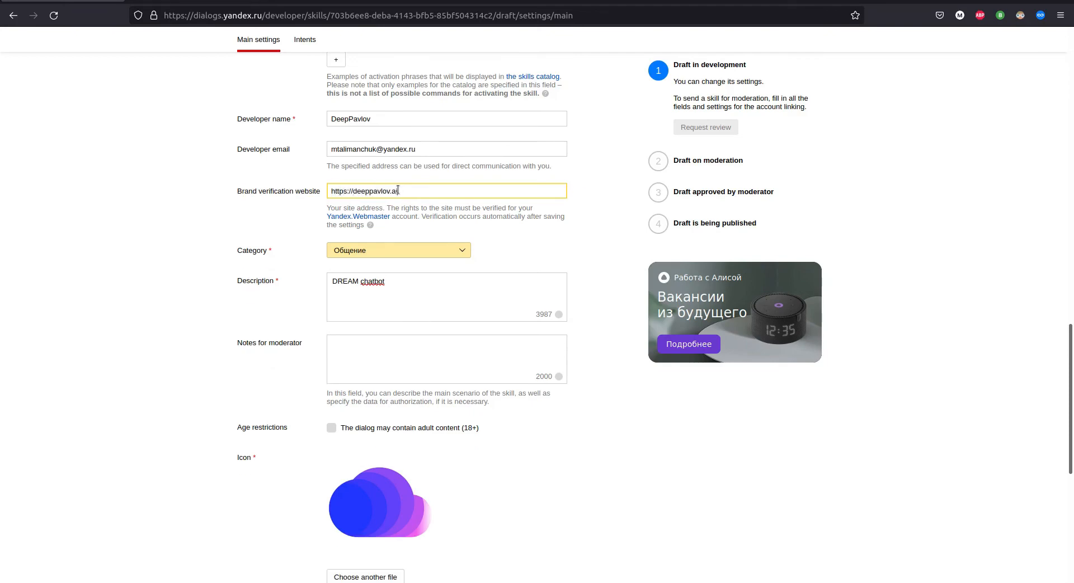
scroll(down, 3)
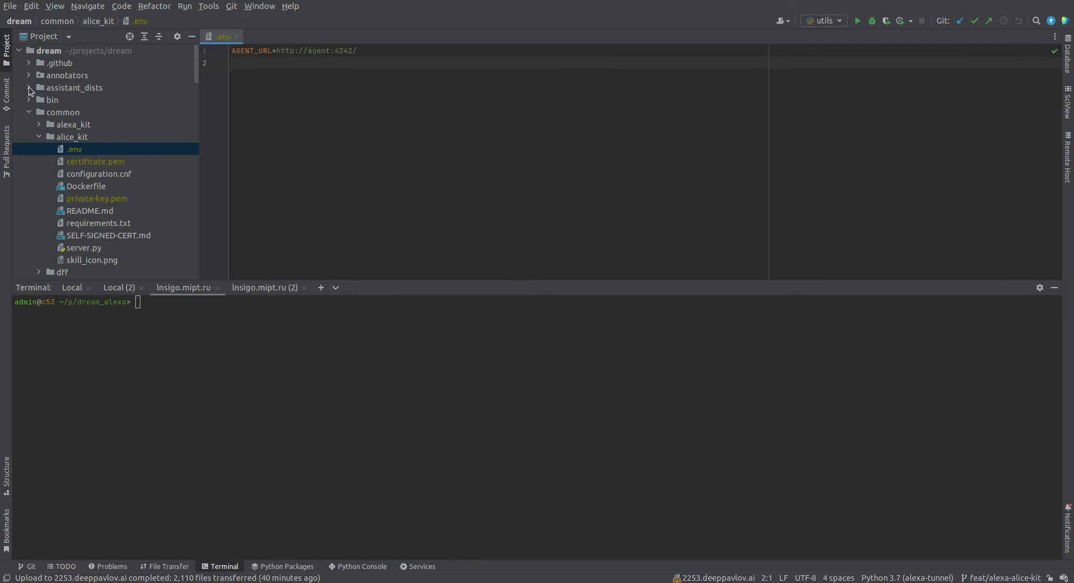
Step: Run the Dream Alice docker-compose command from assistant_dists/dream_alice in the terminal
click(30, 87)
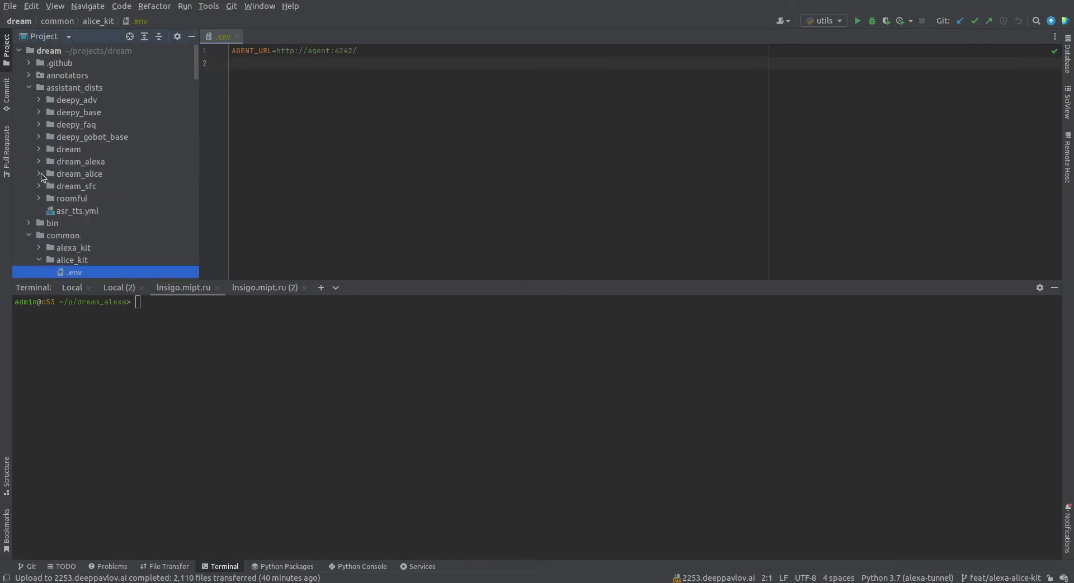
click(40, 174)
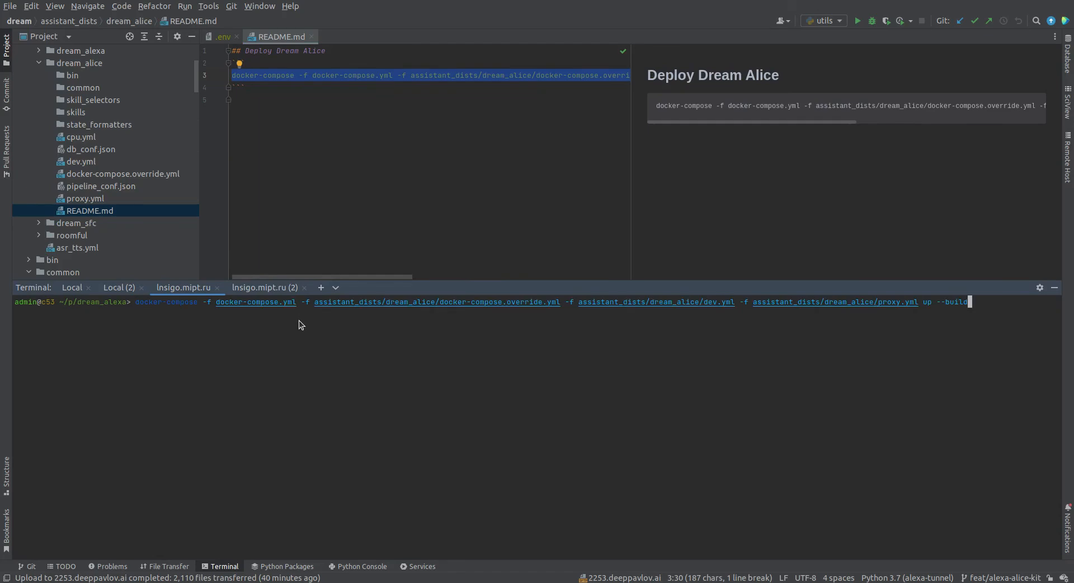
key(Return)
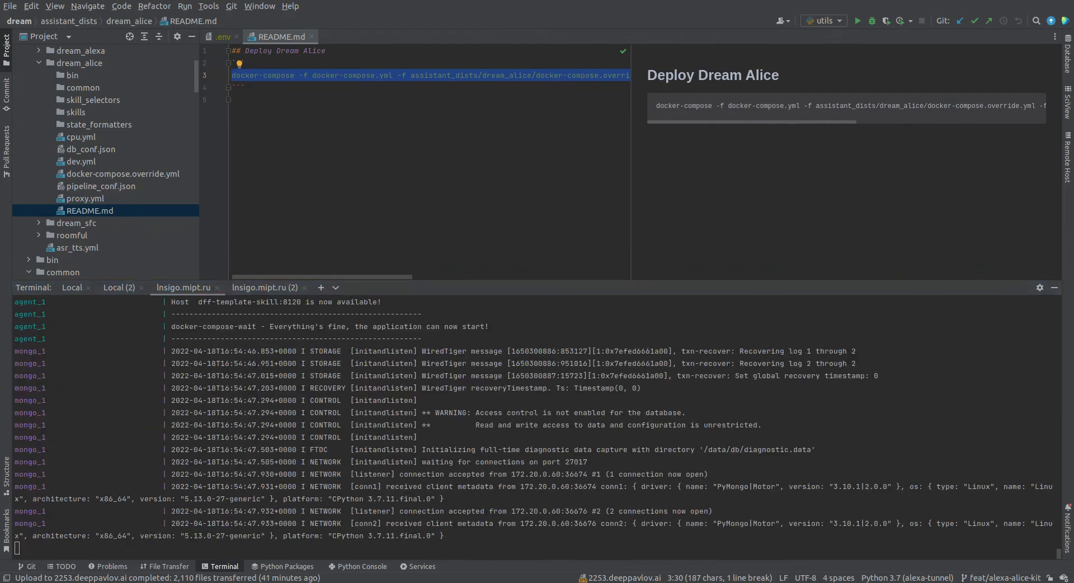
mouse_move(483, 405)
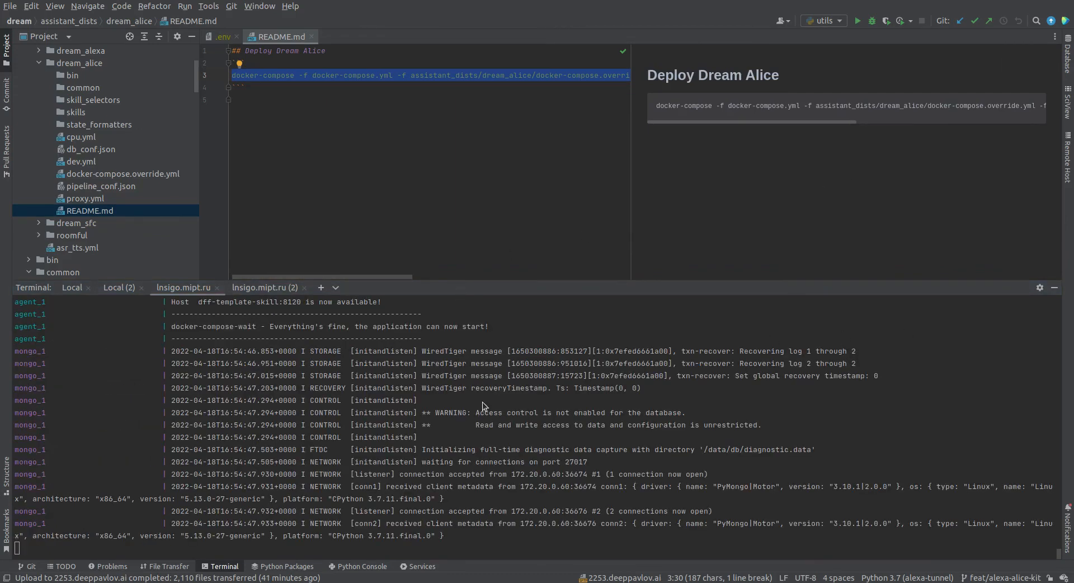
mouse_move(549, 396)
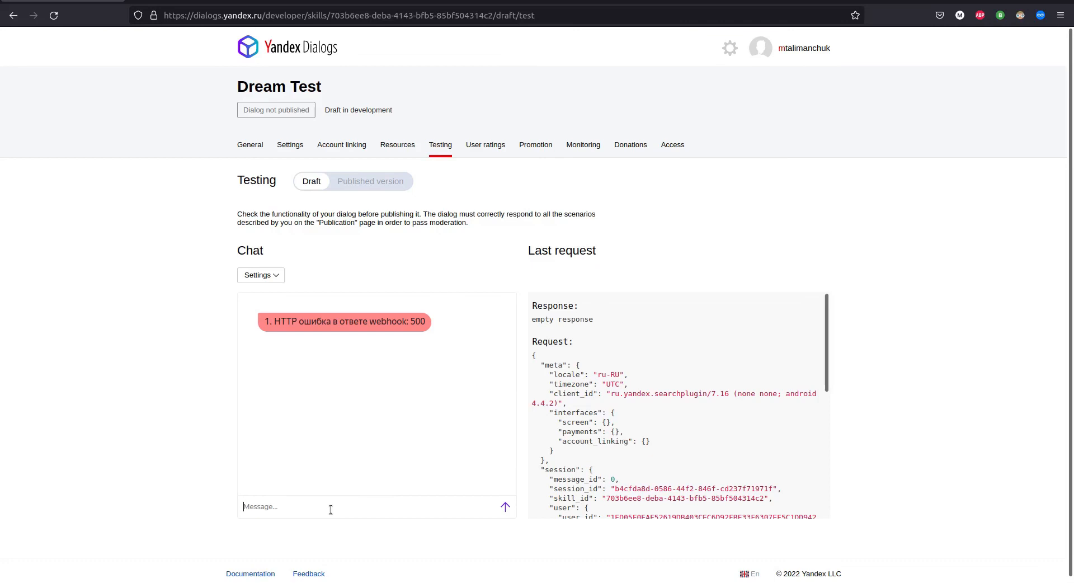
Step: Send 'hi' then 'it's going really well!' to the Dream Test bot and get replies
text(h)
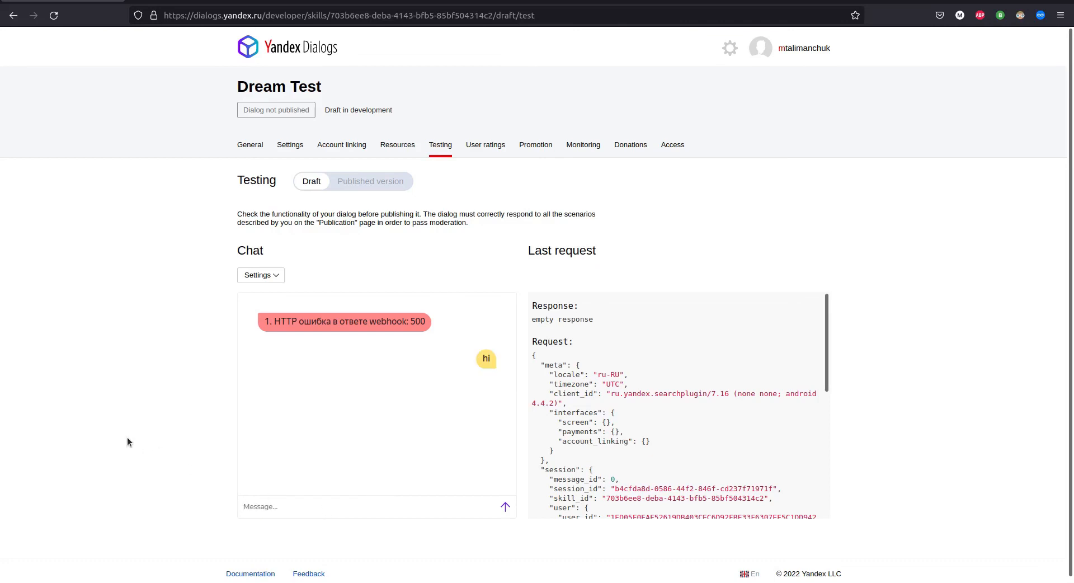
click(504, 506)
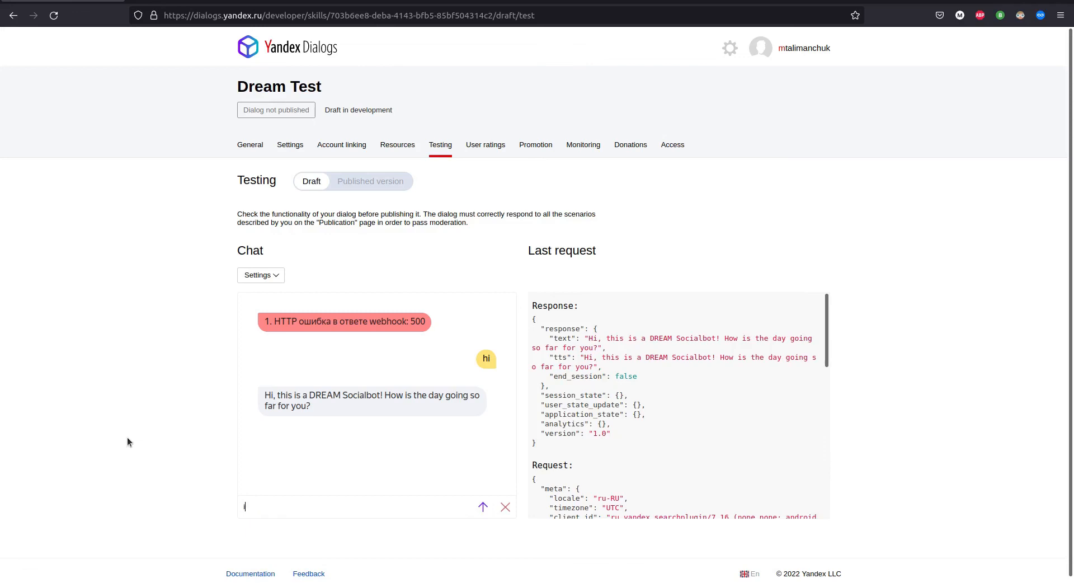
text(it's going really well)
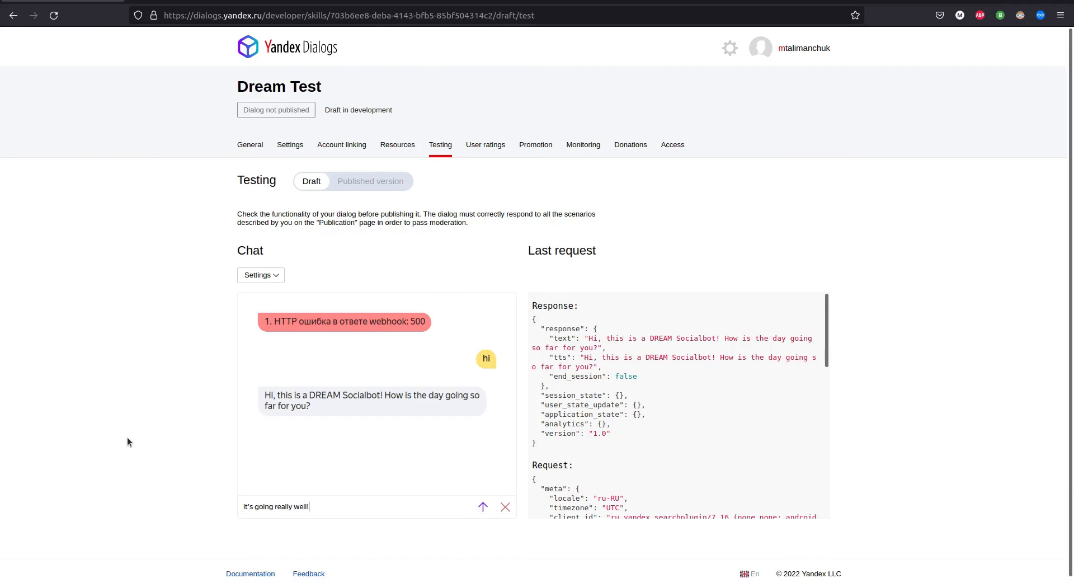
click(482, 507)
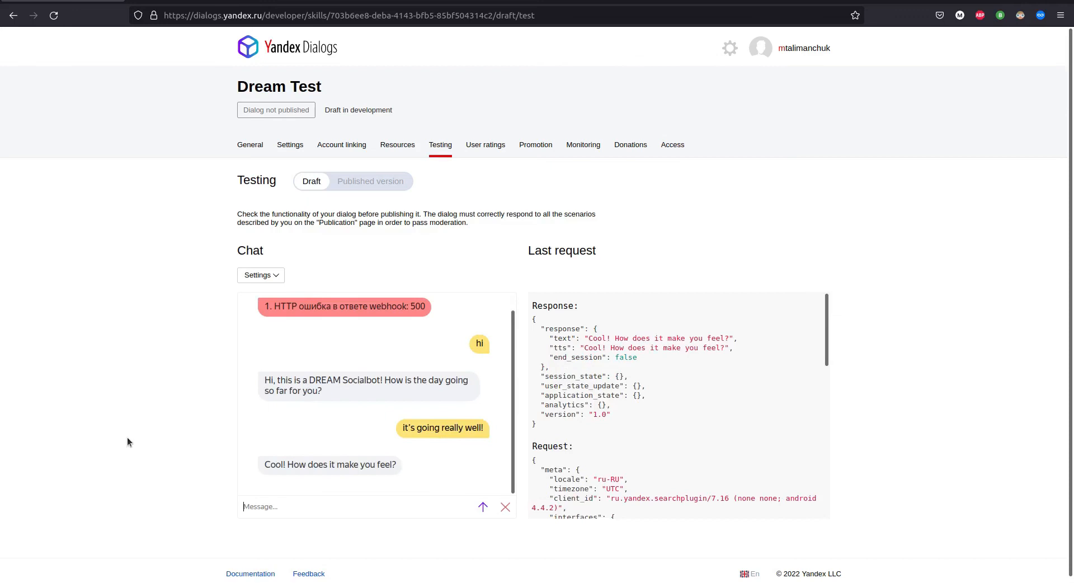